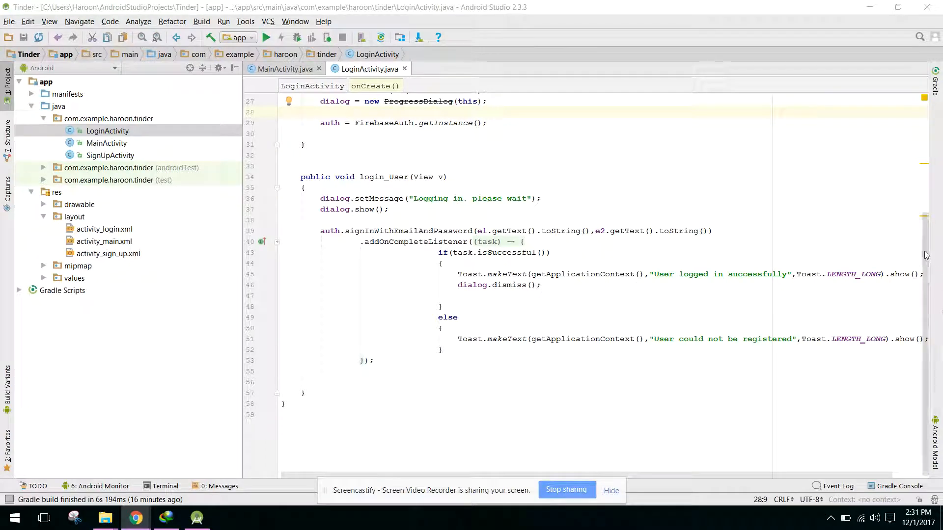
Glance at the Firebase Authentication users page in Chrome, then return to MainActivity in Android Studio.
scroll(up, 3)
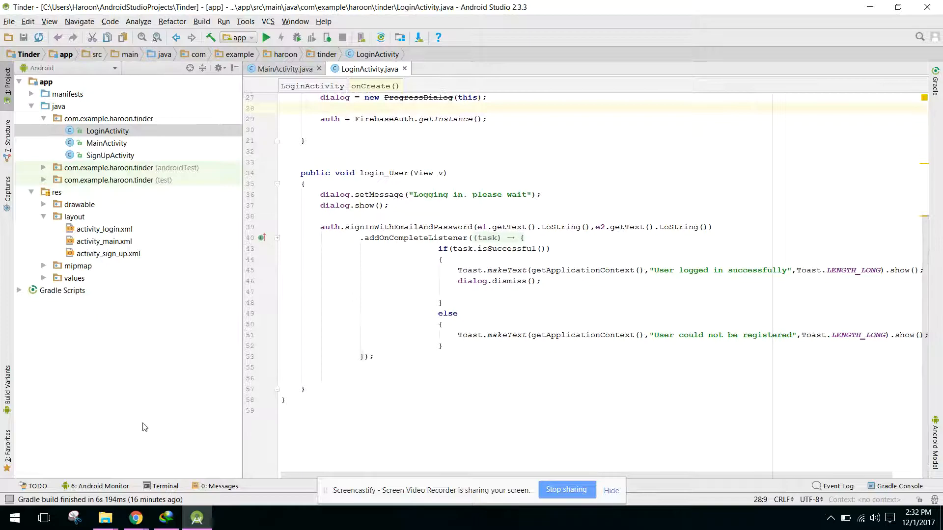
click(134, 517)
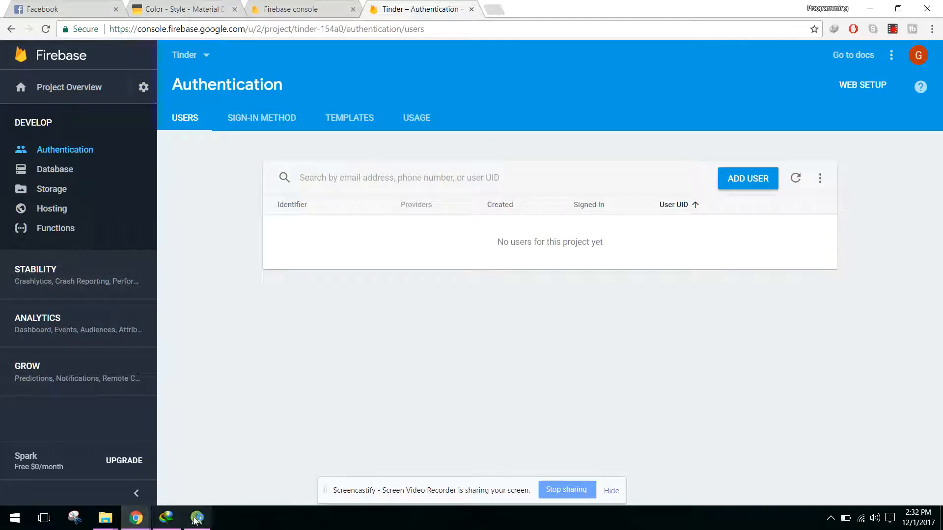
click(196, 517)
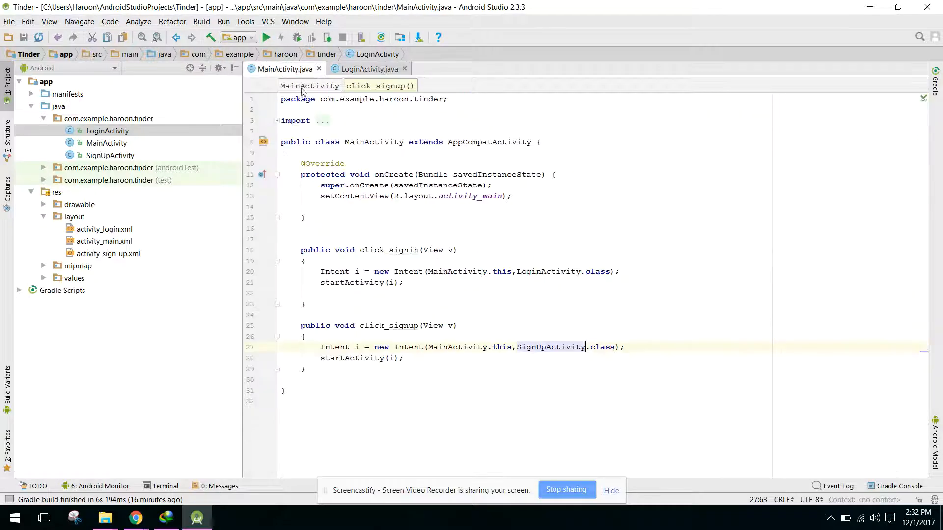
Close LoginActivity and bring up SignUpActivity.java with its activity_sign_up.xml layout.
click(368, 69)
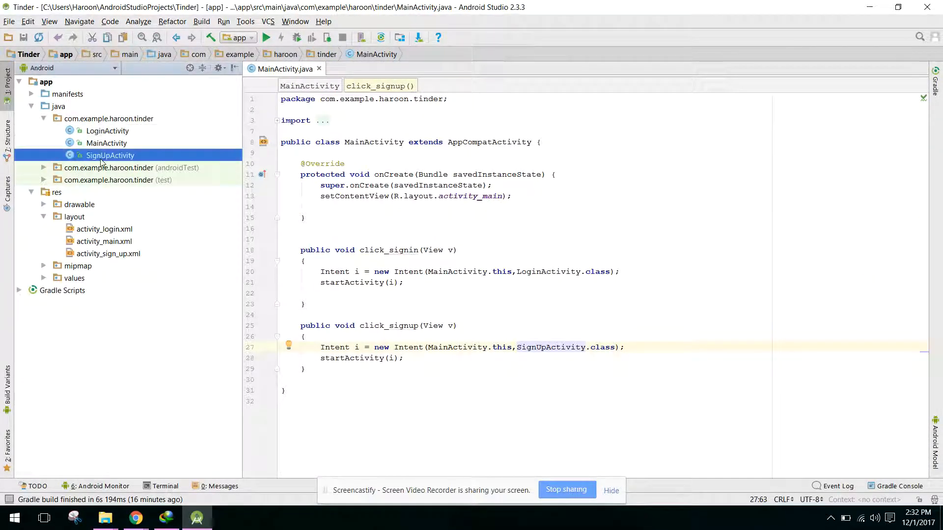
double_click(110, 155)
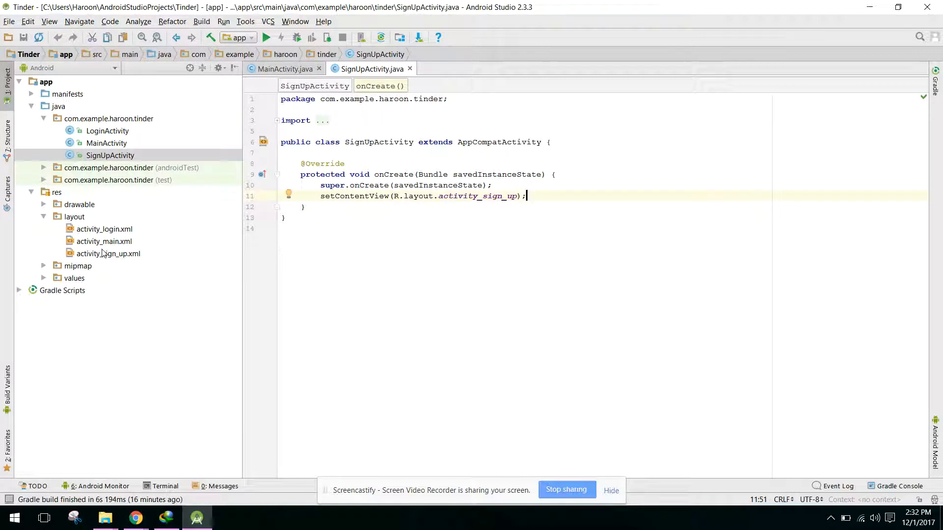
double_click(108, 253)
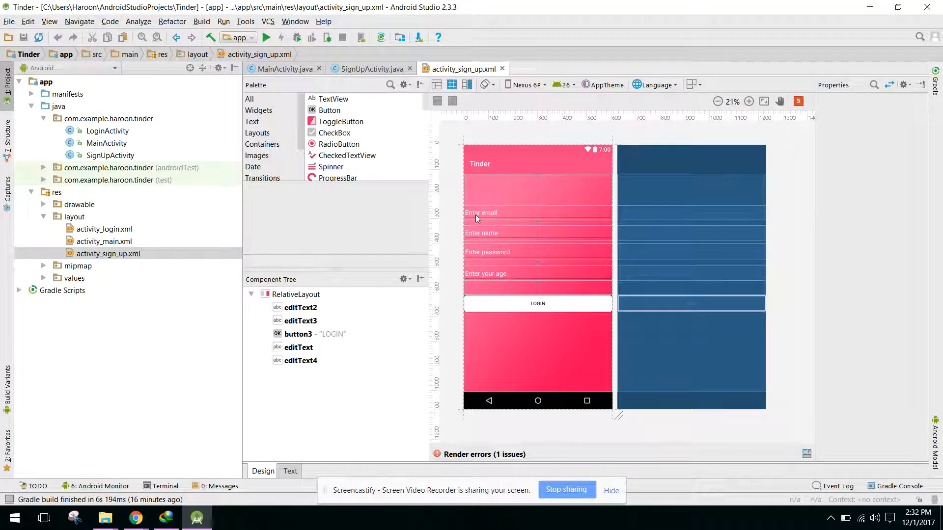
mouse_move(481, 238)
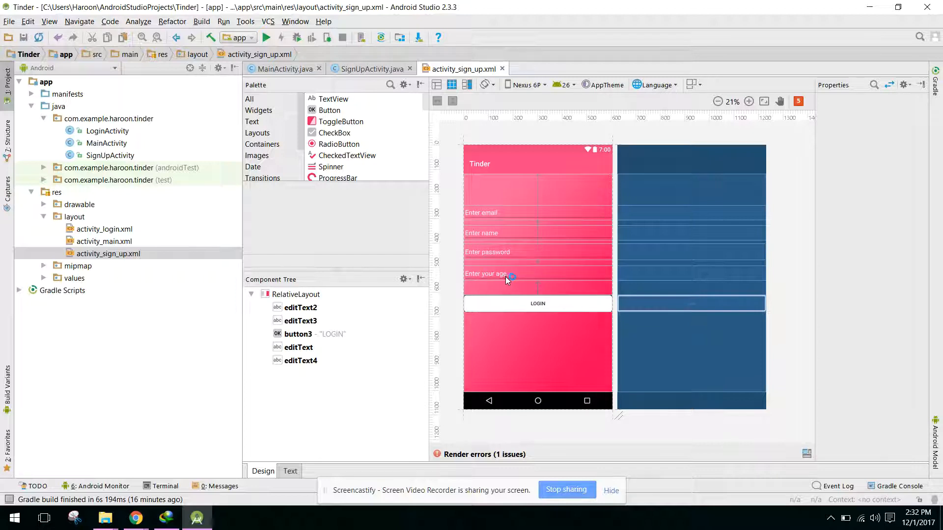
mouse_move(538, 335)
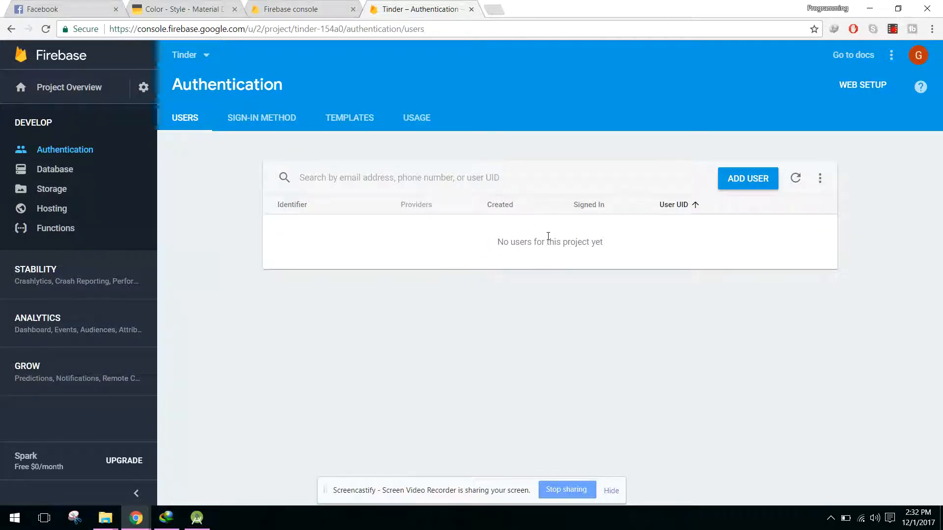
mouse_move(526, 281)
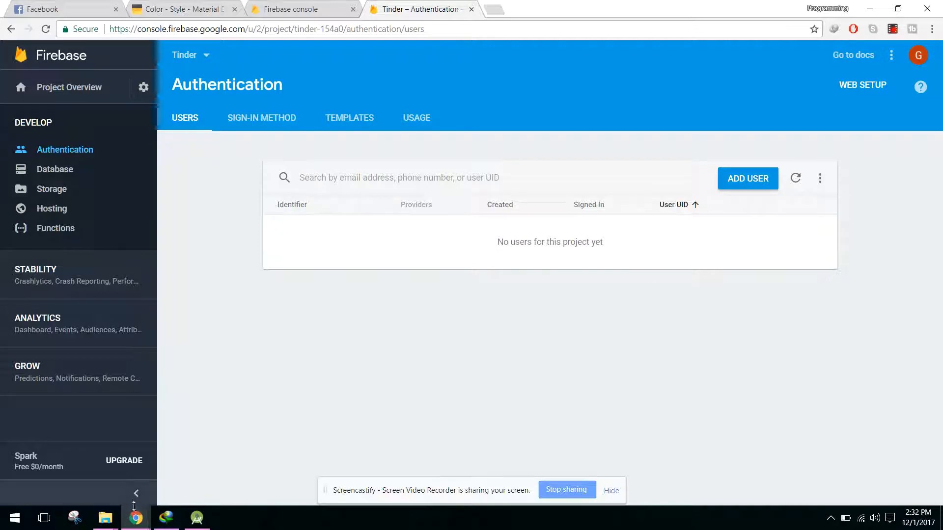
View the Firebase project's Database section, then return to the sign-up layout in Android Studio.
click(196, 517)
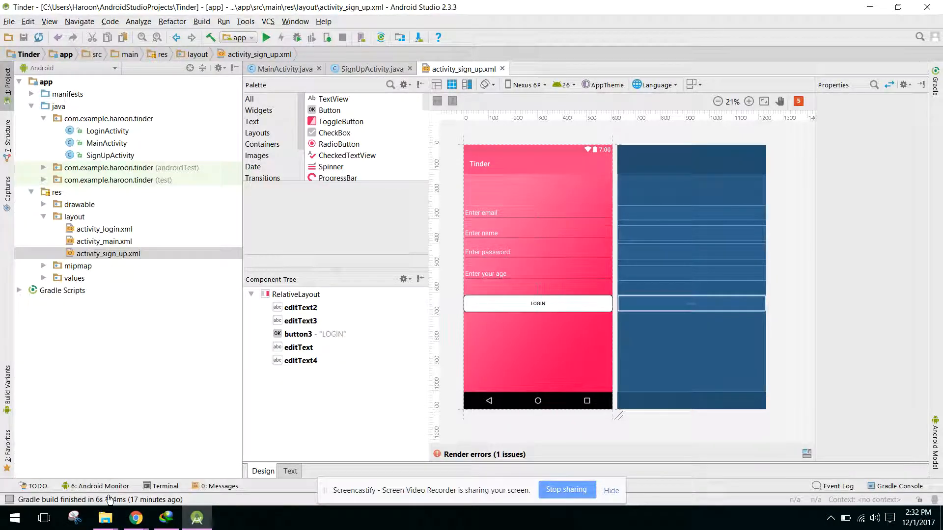
click(134, 517)
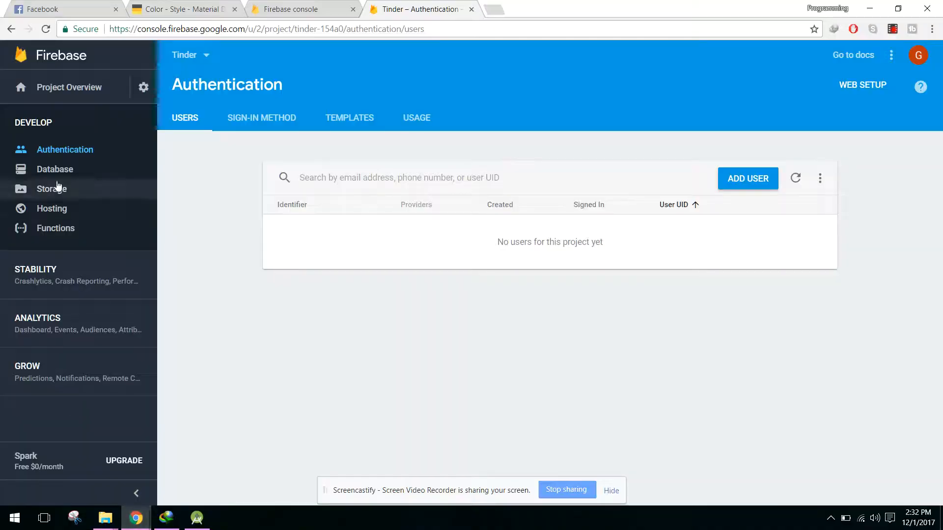
click(55, 169)
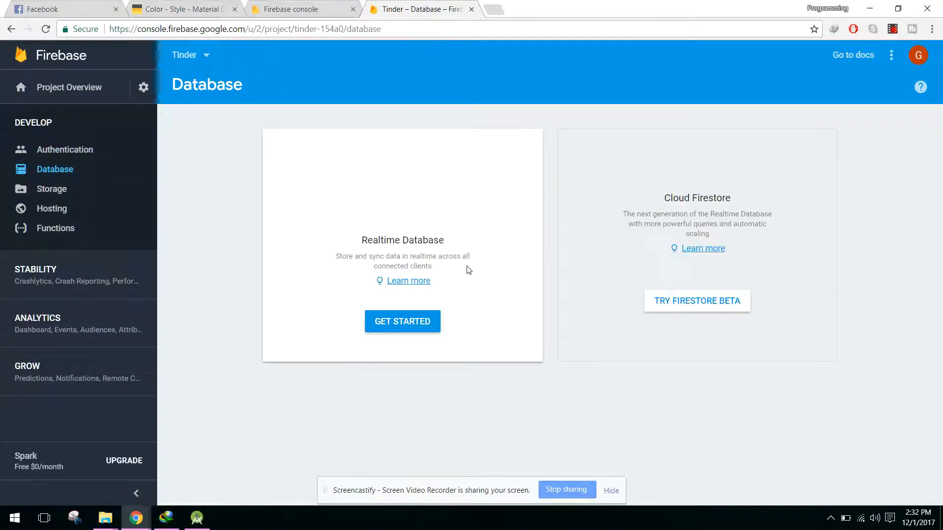
click(401, 321)
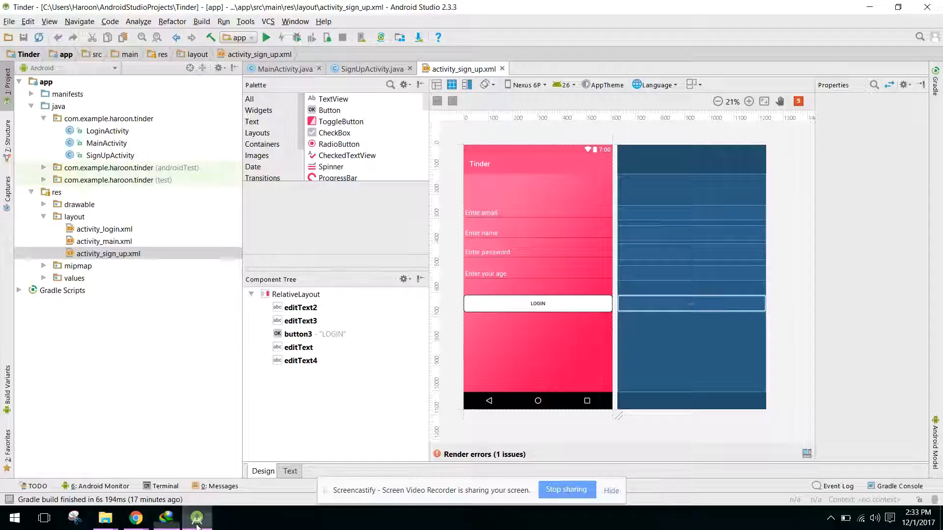
Declare a FirebaseAuth auth field in SignUpActivity and set it to FirebaseAuth.getInstance() in onCreate.
click(371, 69)
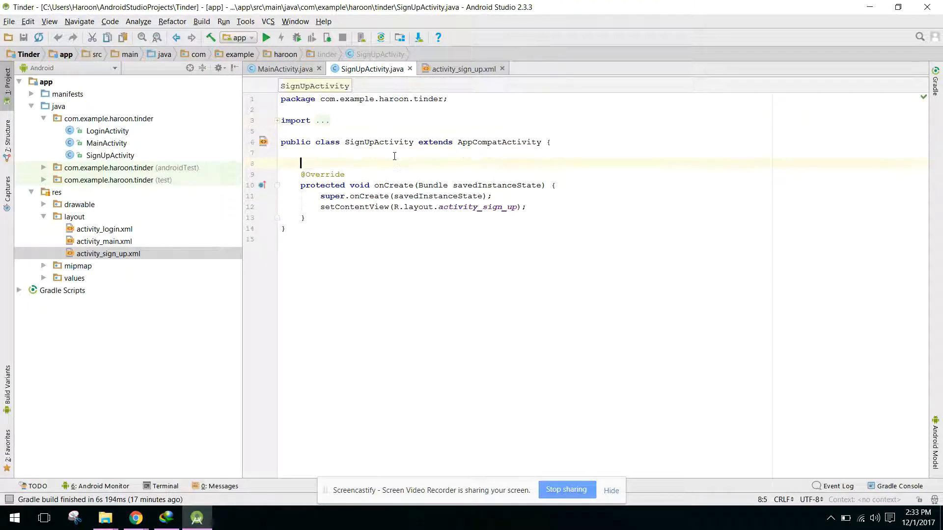
text(FirebaseAuth a)
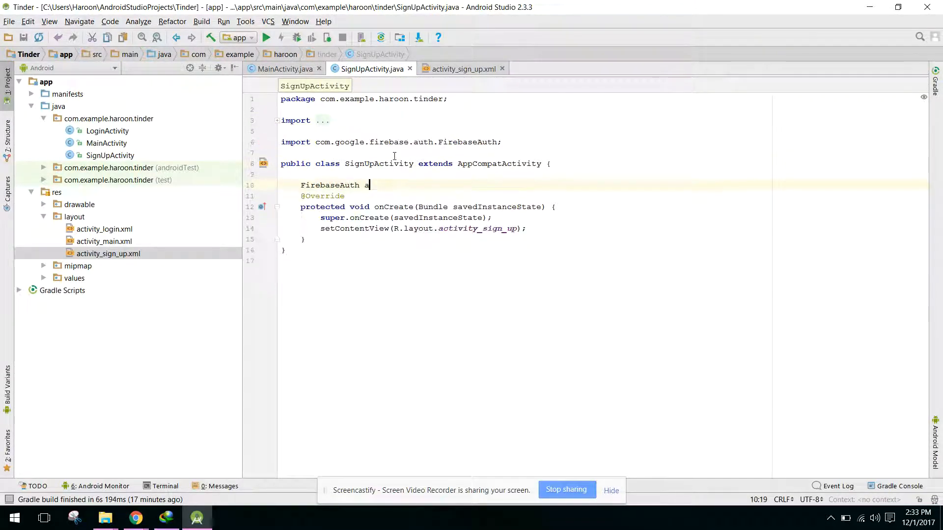
text(uth;)
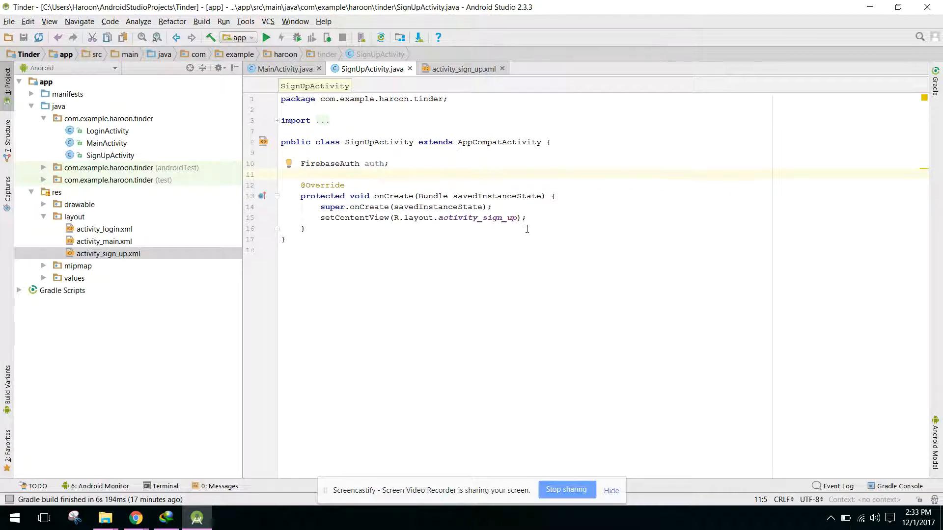
text(auth)
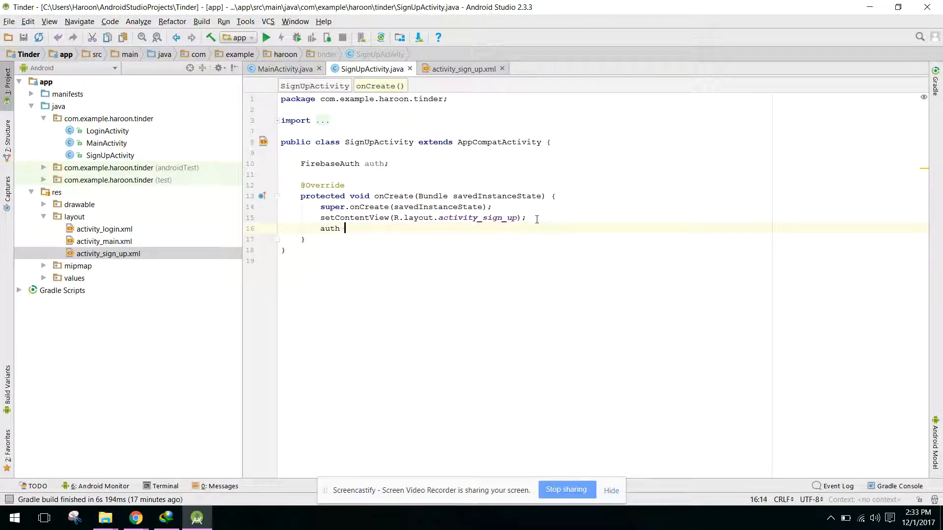
text(= FirebaseAuth.getInstance();)
text(public void)
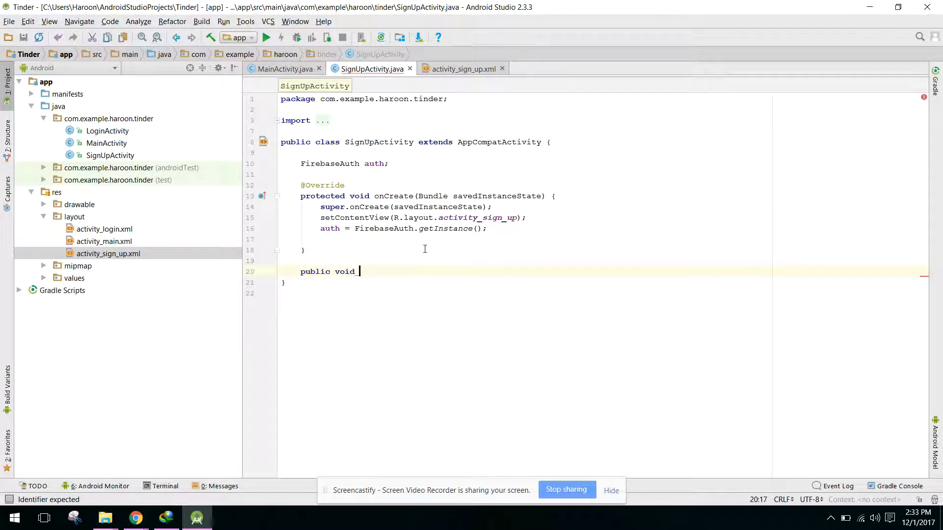
Add an empty public void register(View v) method and begin declaring another field.
text(register(View v)
text({)
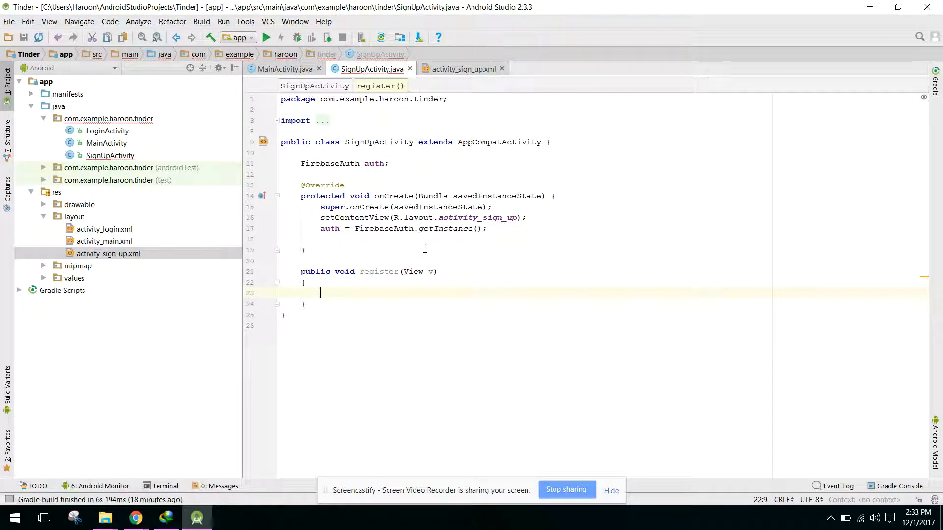
text(au)
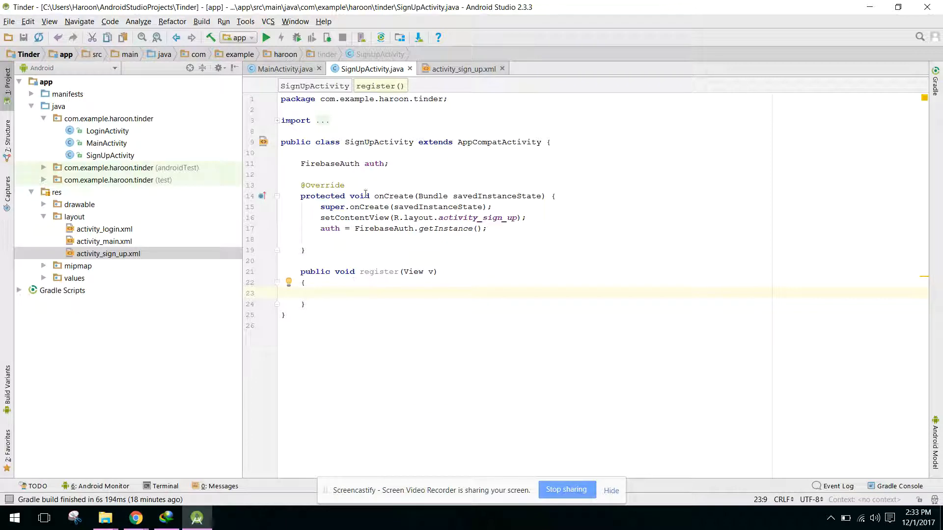
text(F)
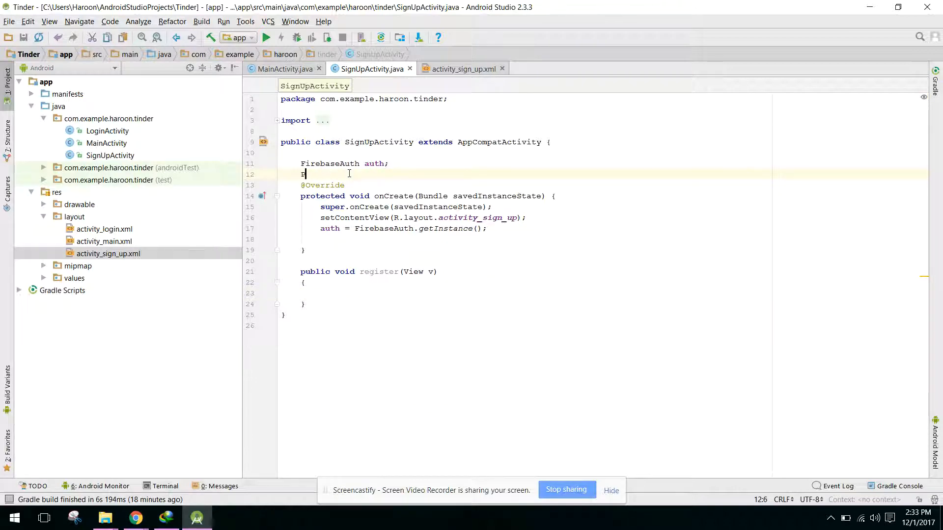
Declare a ProgressDialog dialog field and create it with new ProgressDialog(this) in onCreate.
text(ProgressDialog dialog;)
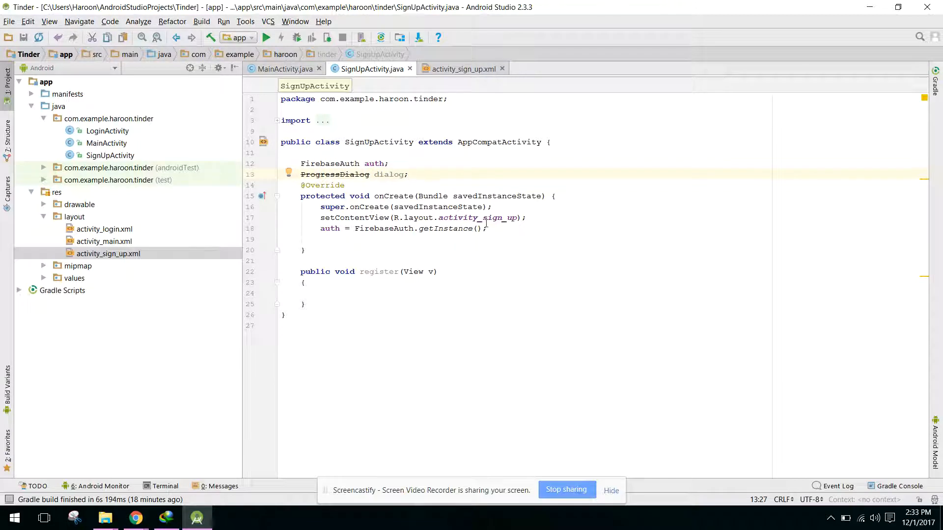
text(dialog)
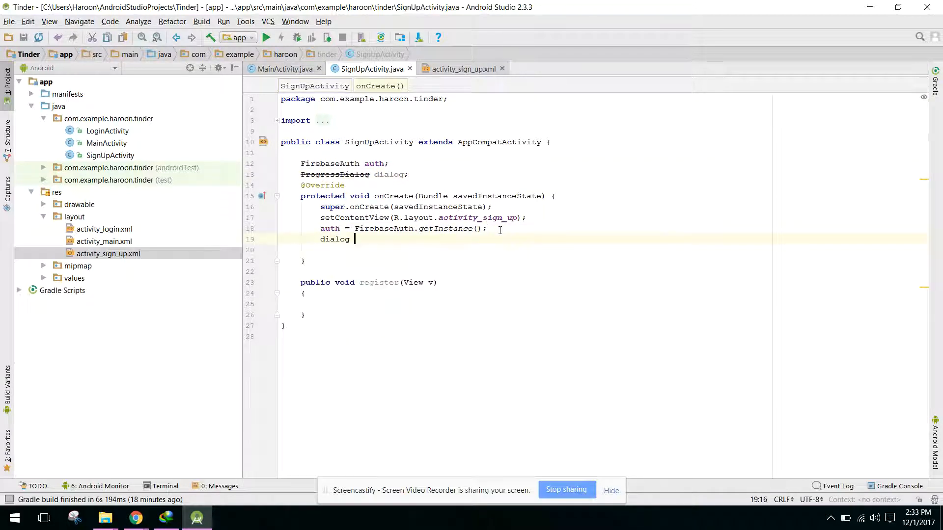
text(= new ProgressDialog(this);)
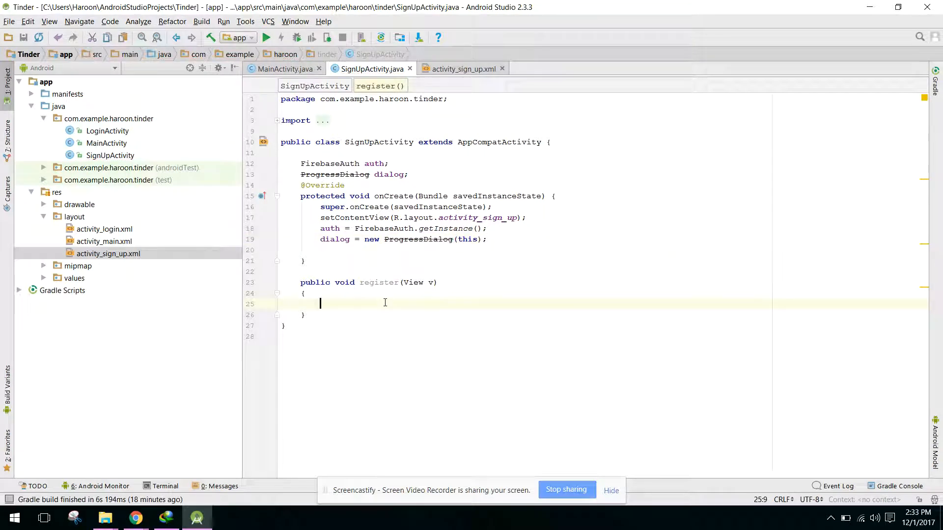
In register(), set the message "Registering. please wait!!!", show the dialog and start auth.createUserWithEmailAndPassword().
text(dialog.setMessage("Reg");)
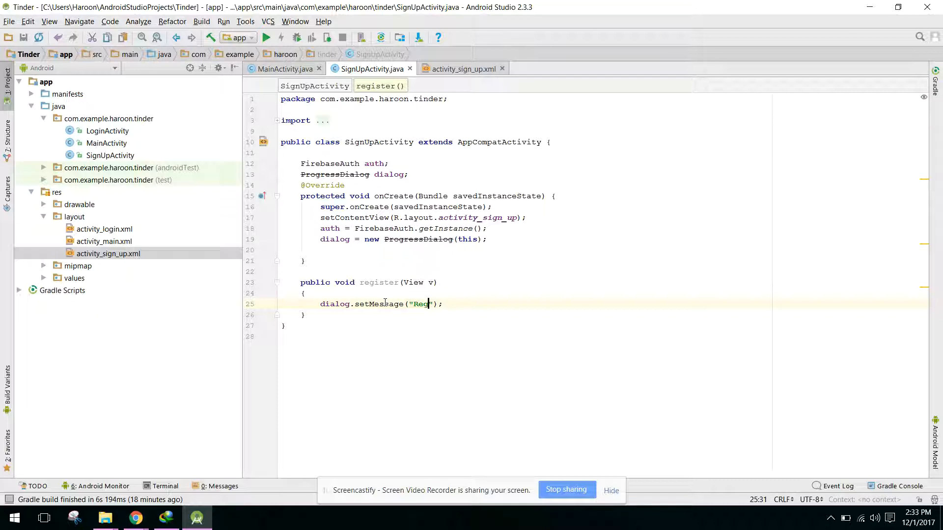
text(istering. pleawe)
text(auth)
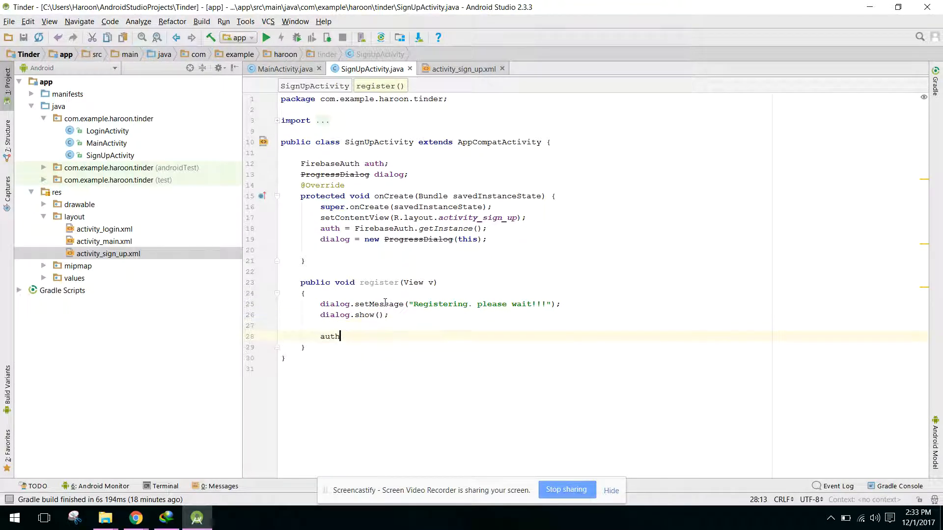
text(.)
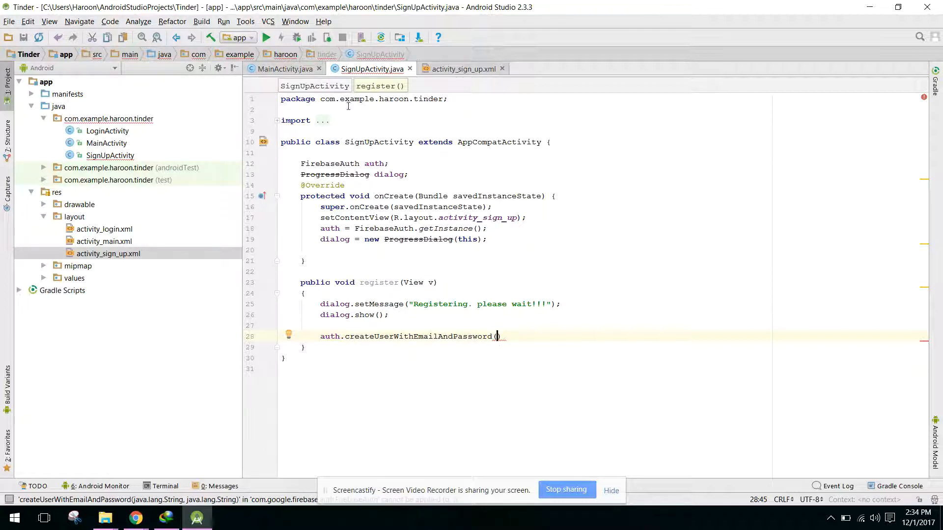
text(Ed)
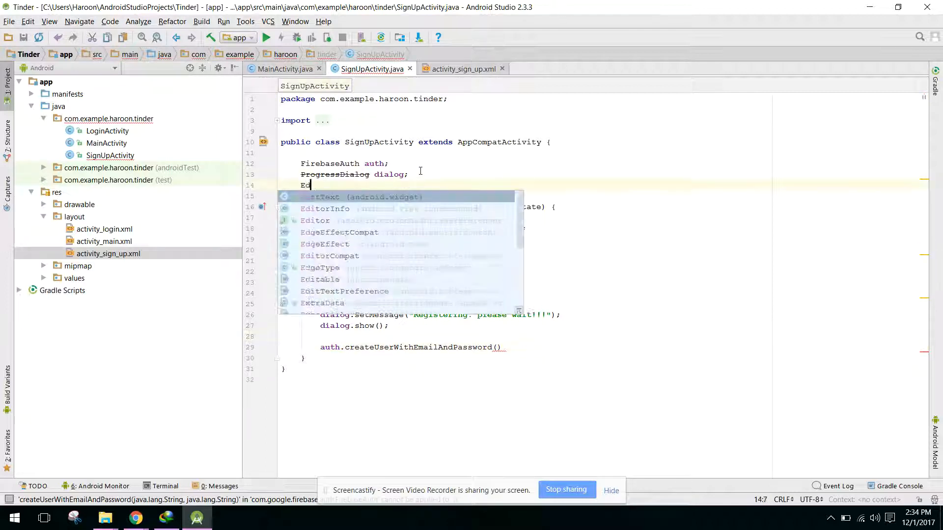
Declare EditText fields e1, e2, e3, e4 in SignUpActivity.
text(ditText e)
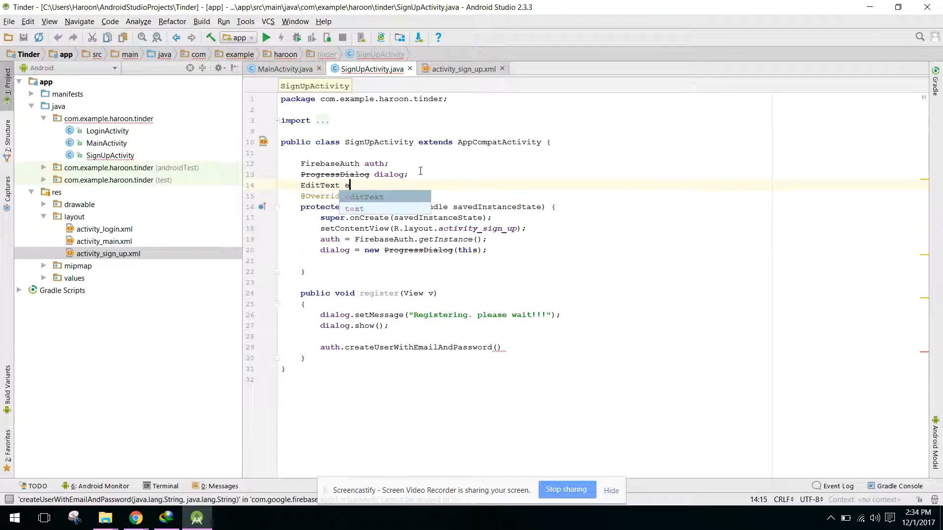
text(e1,e2,e3,e)
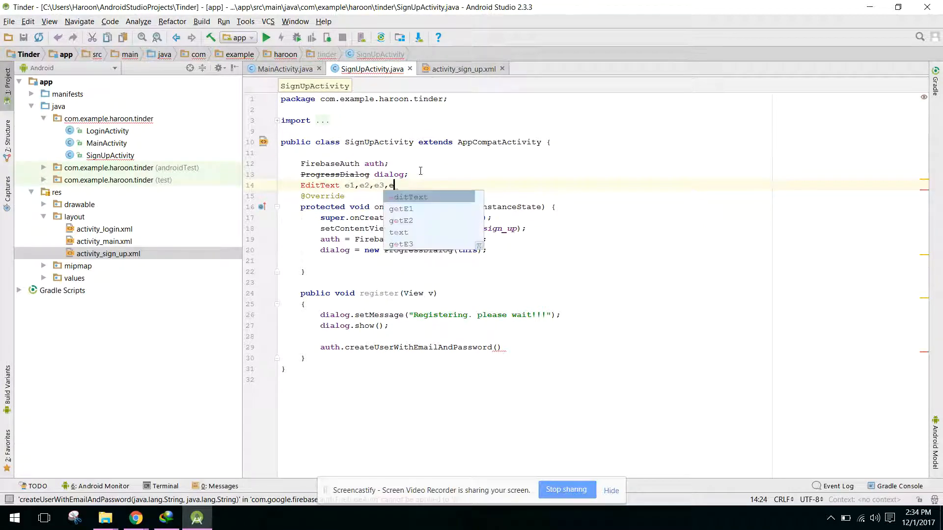
text(4;)
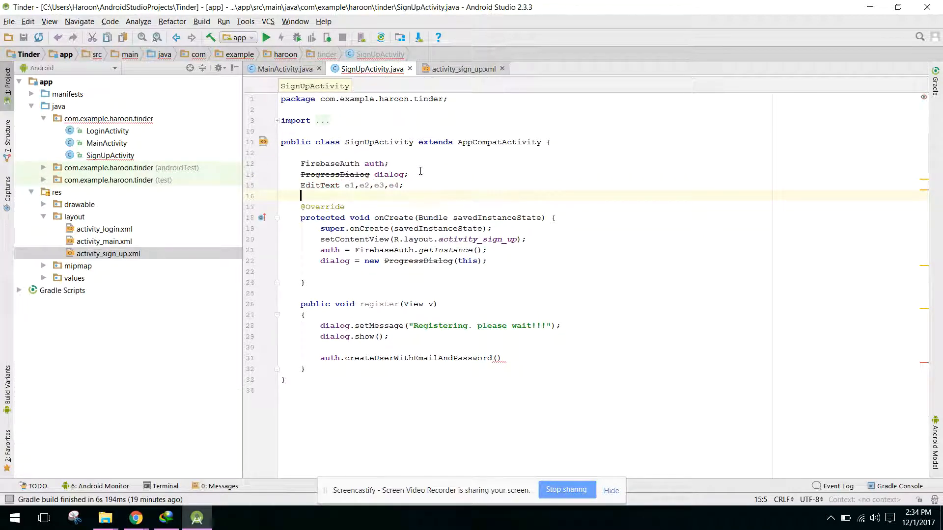
Bind e1–e4 in onCreate with findViewById to editText through editText4.
text(e1)
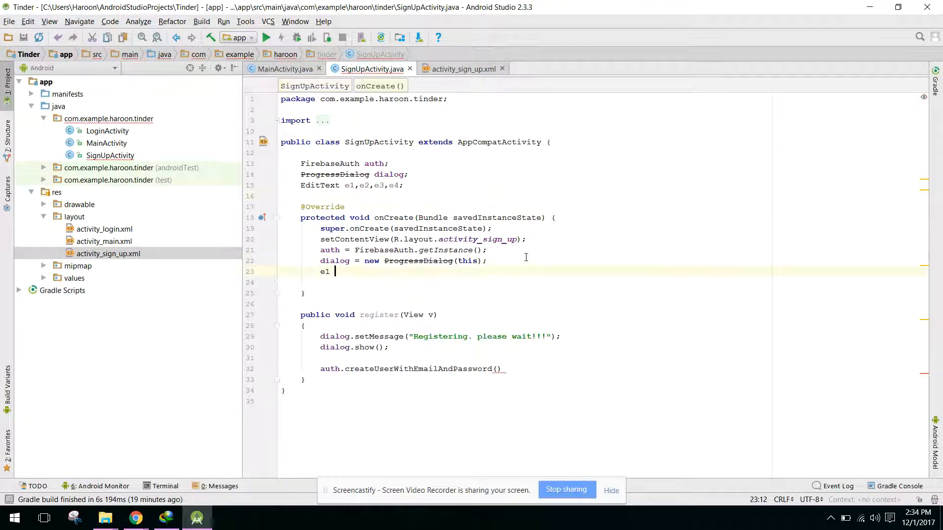
text(= findViewById(R.id.editText);)
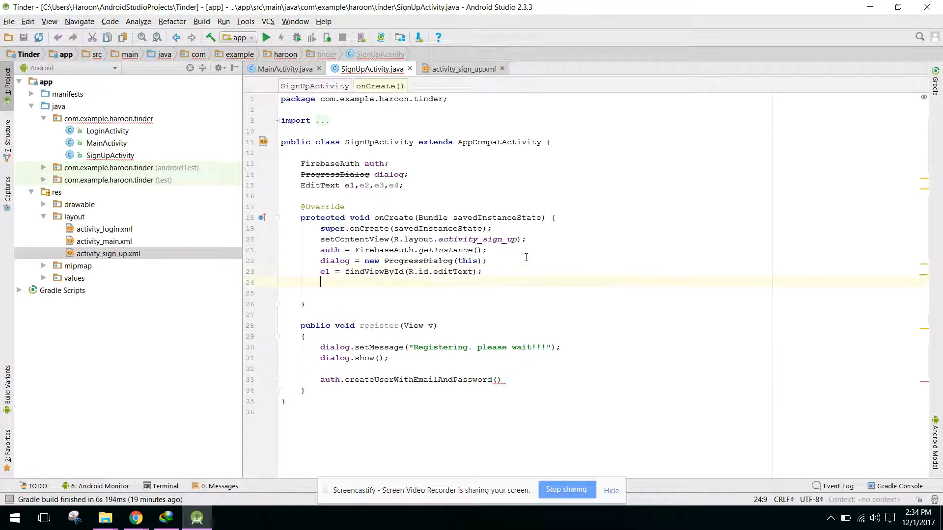
text(e2 = findViewById(R.id.editText2);)
click(619, 293)
text(e3 =)
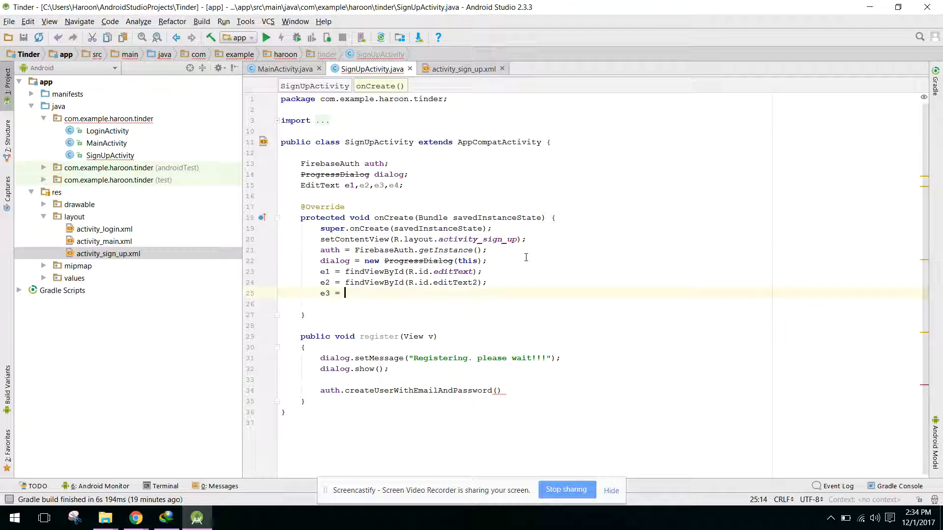
text(findViewById(R.id.e)
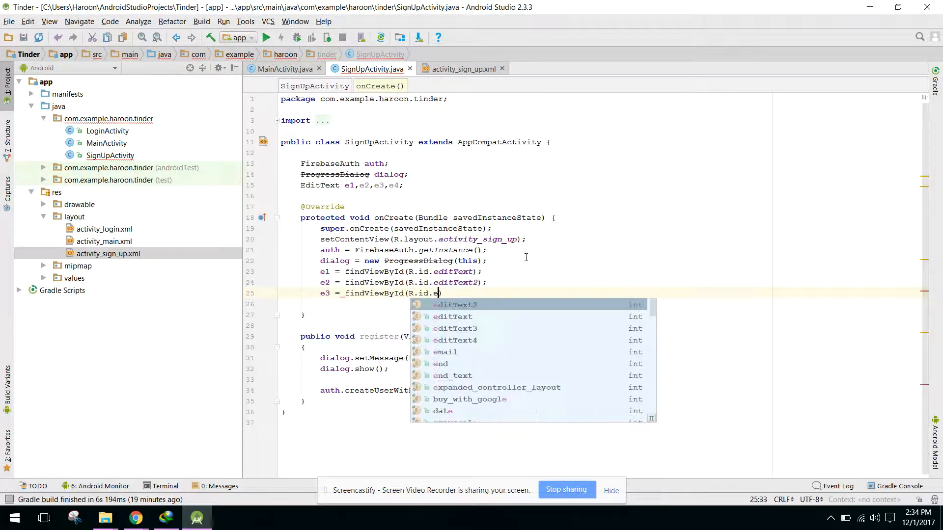
text(editText3);)
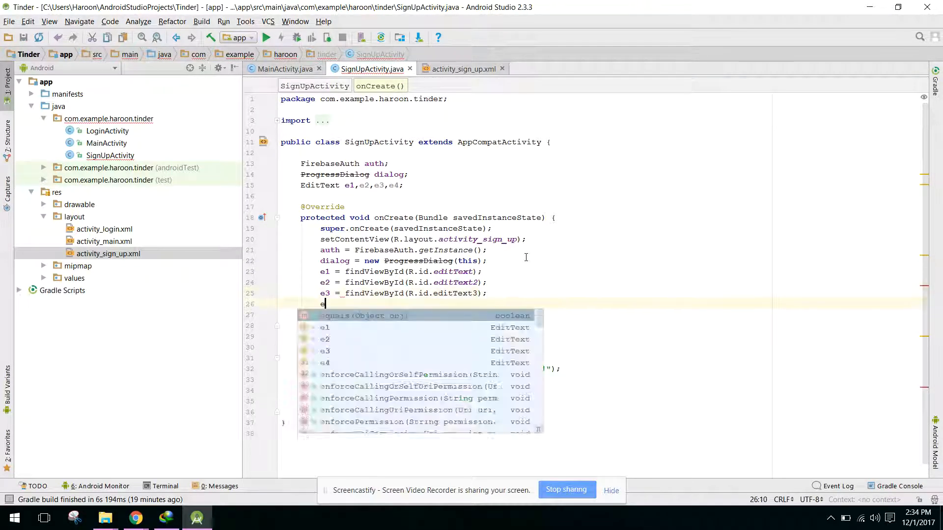
text(4 = finish();)
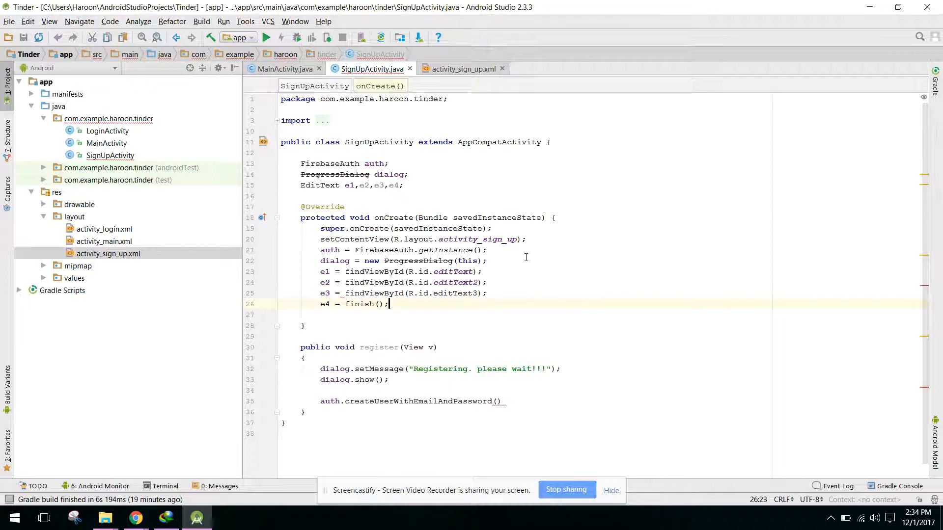
text(findViewById)
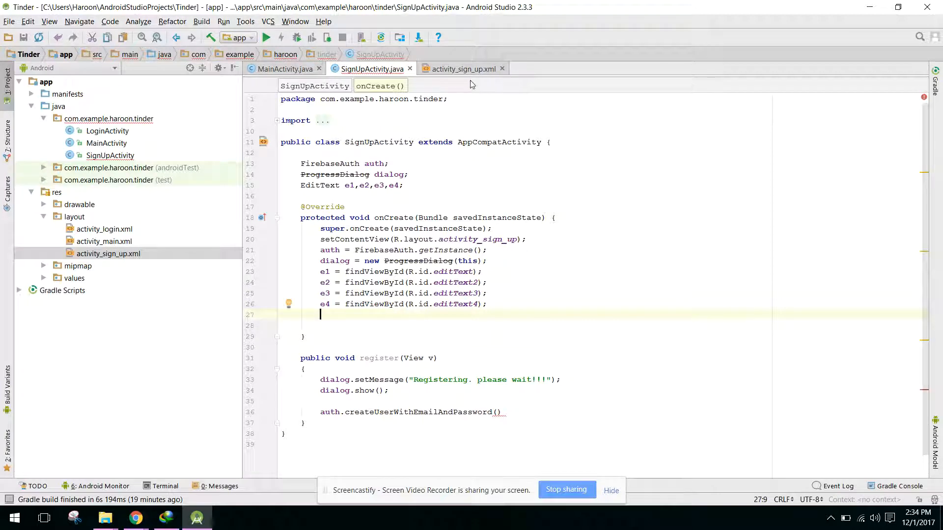
Check the name and email field ids in activity_sign_up.xml, then return to the code.
click(463, 68)
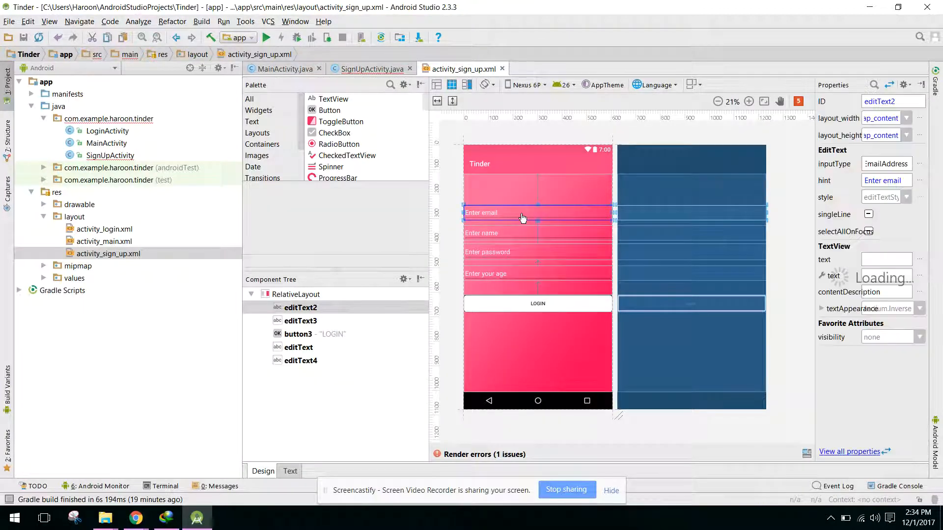
click(521, 234)
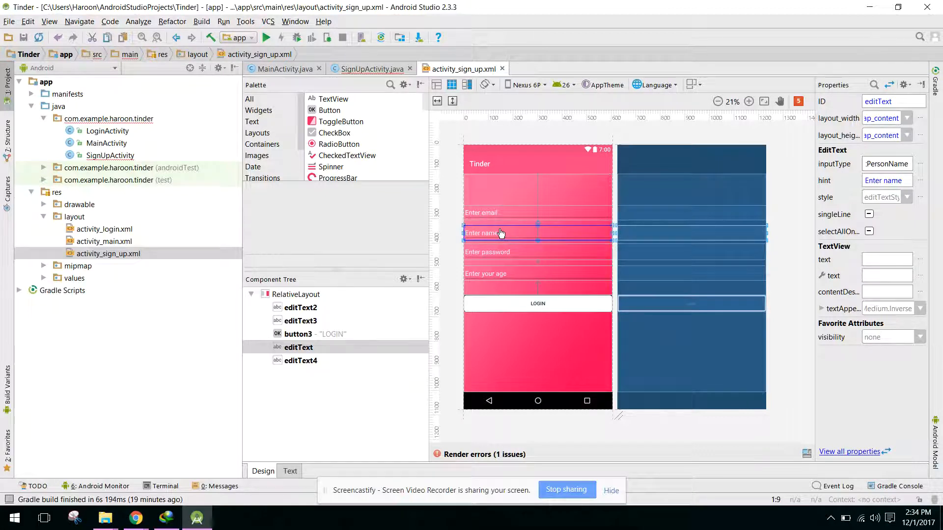
click(537, 212)
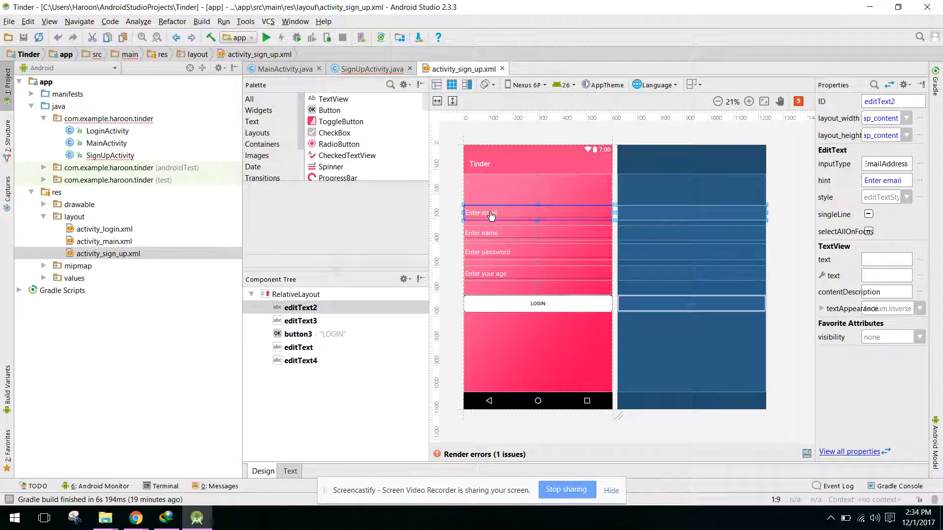
click(371, 69)
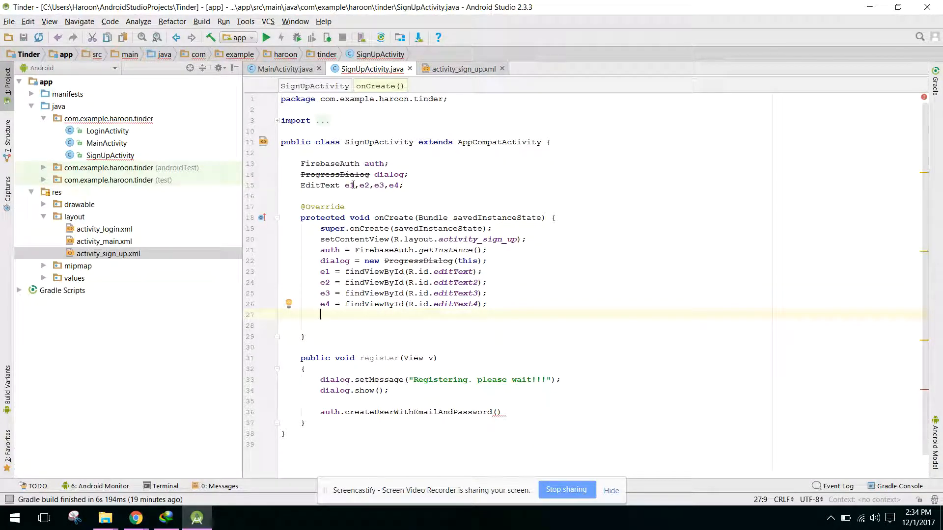
Rename the fields to e1_email, e2_name, e3_password and e4_age, fixing their editText bindings.
text(_email)
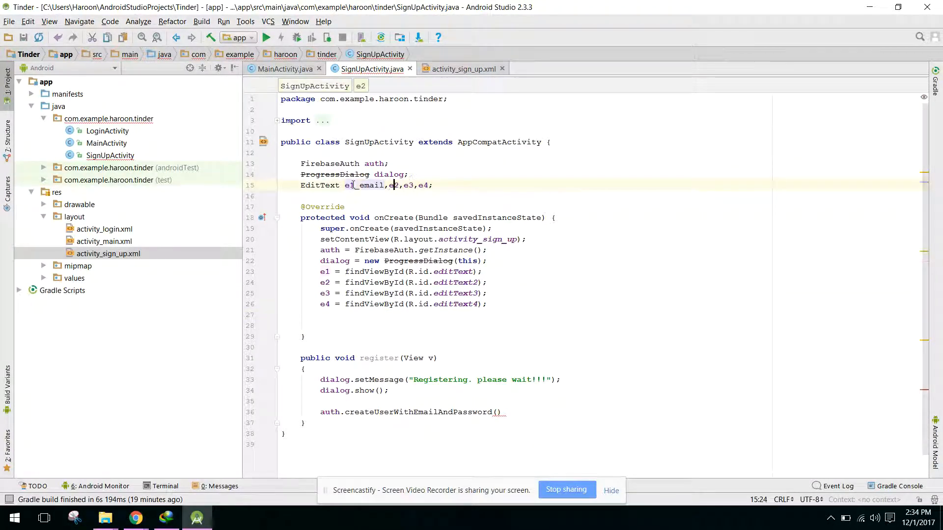
text(_name)
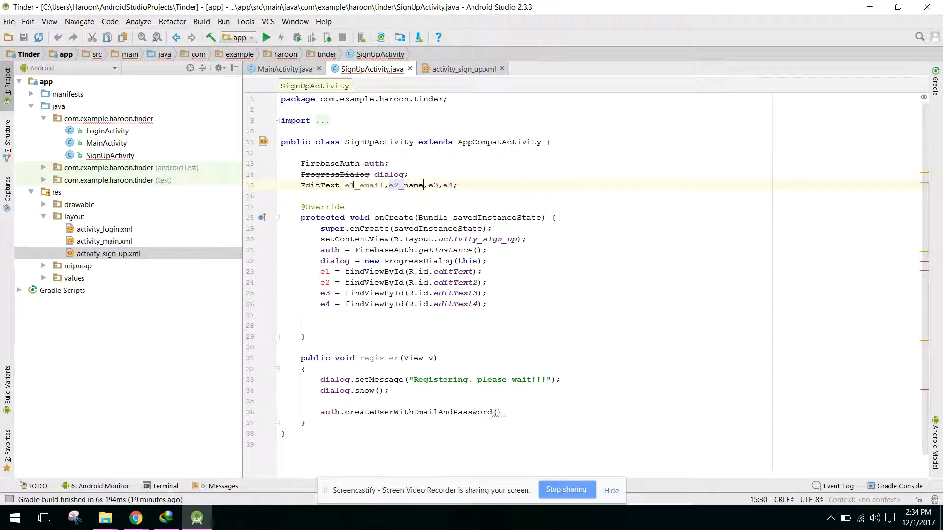
text(_password)
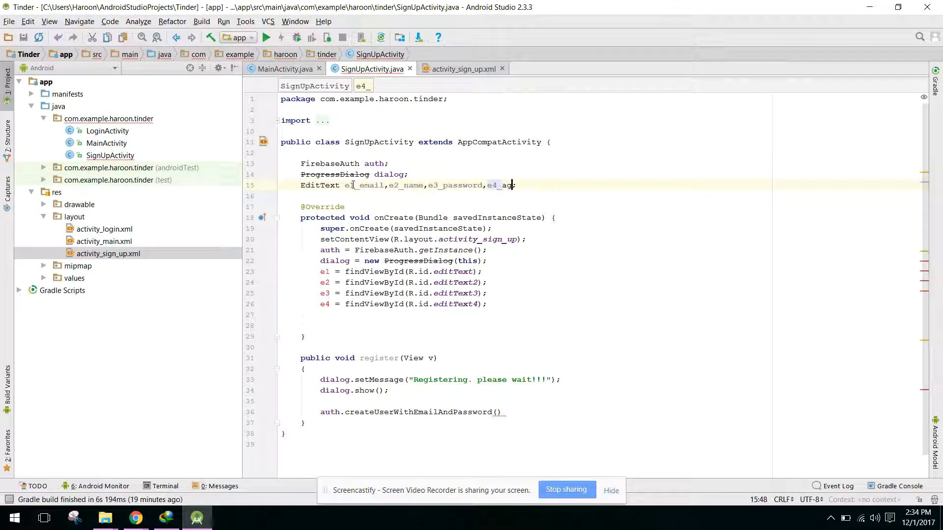
click(461, 68)
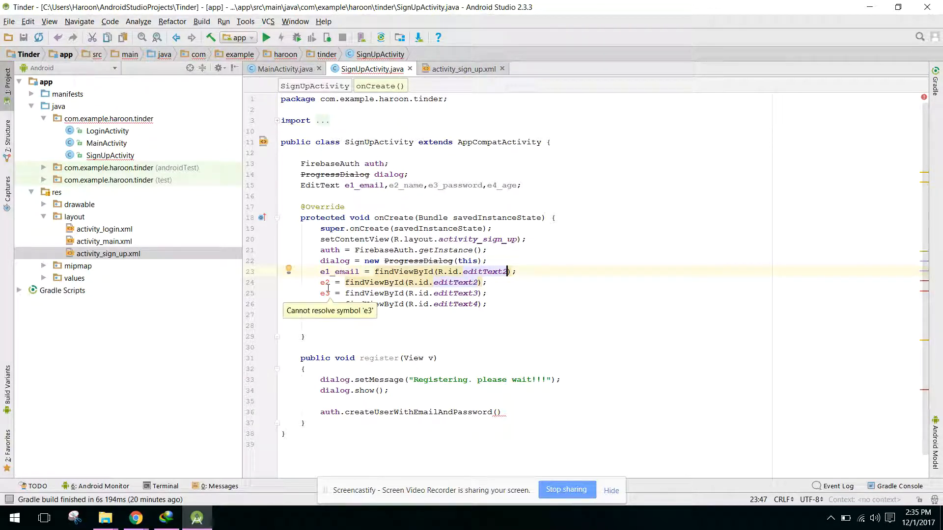
text(_name)
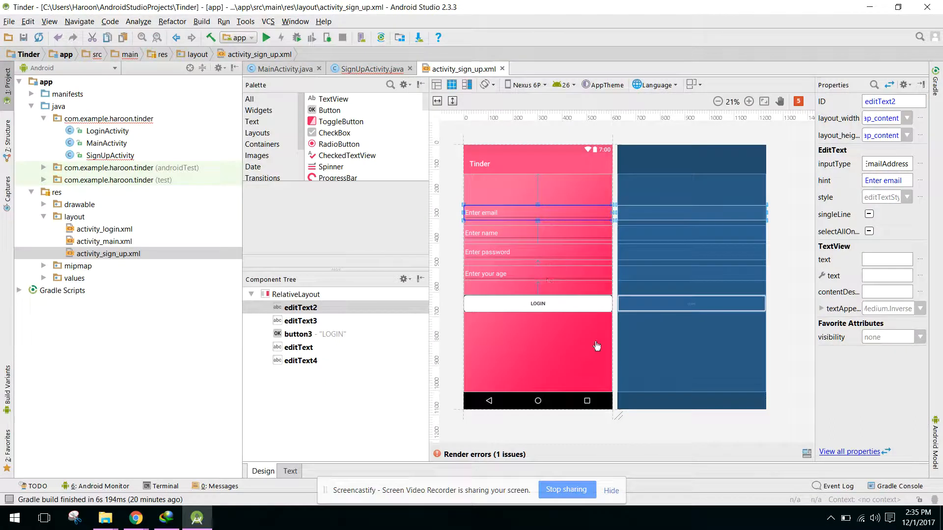
Verify the password and age field ids in the layout and return to SignUpActivity.
click(533, 251)
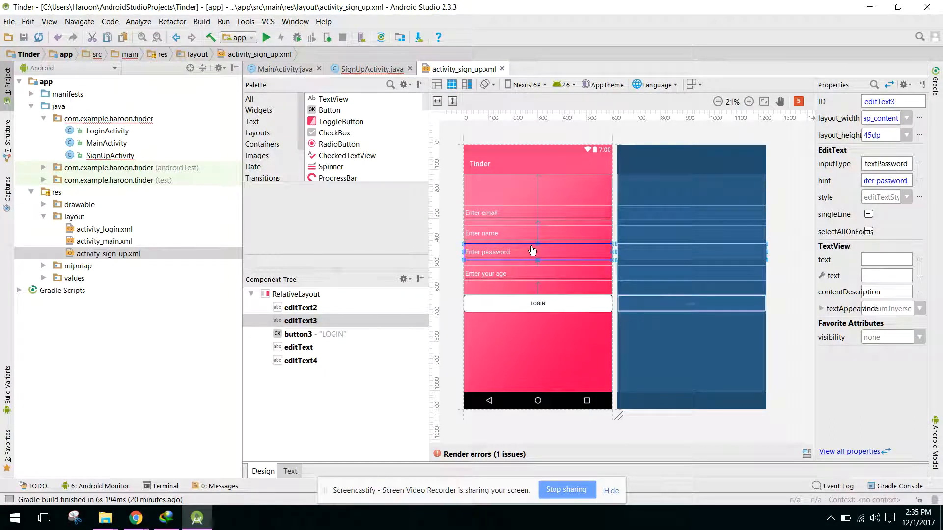
click(371, 69)
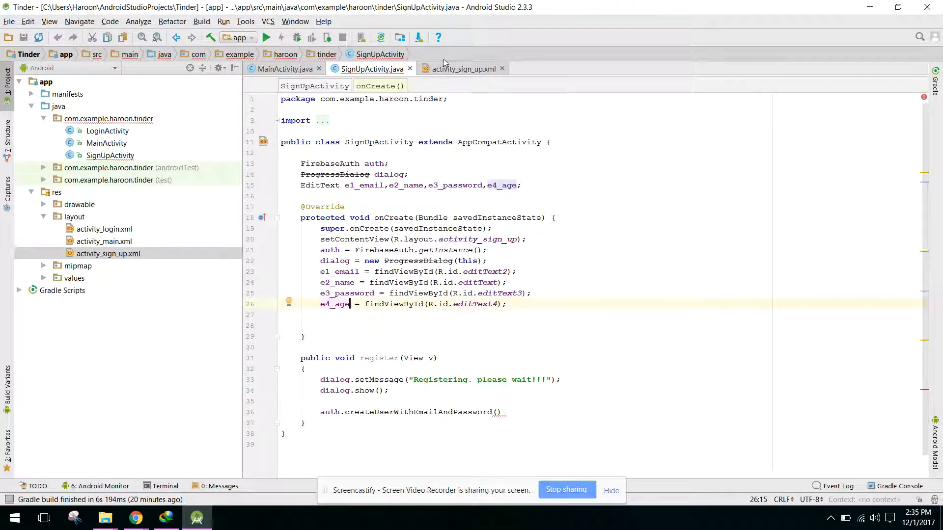
click(466, 69)
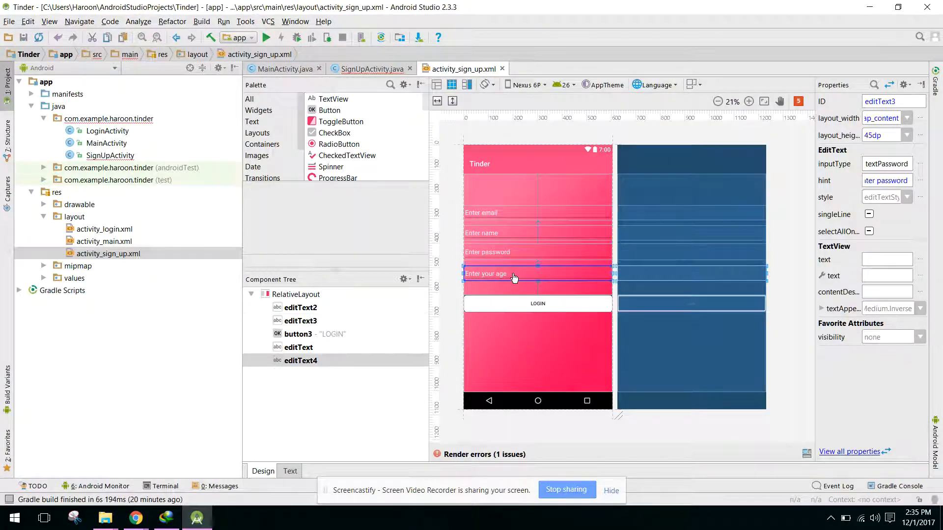
click(371, 69)
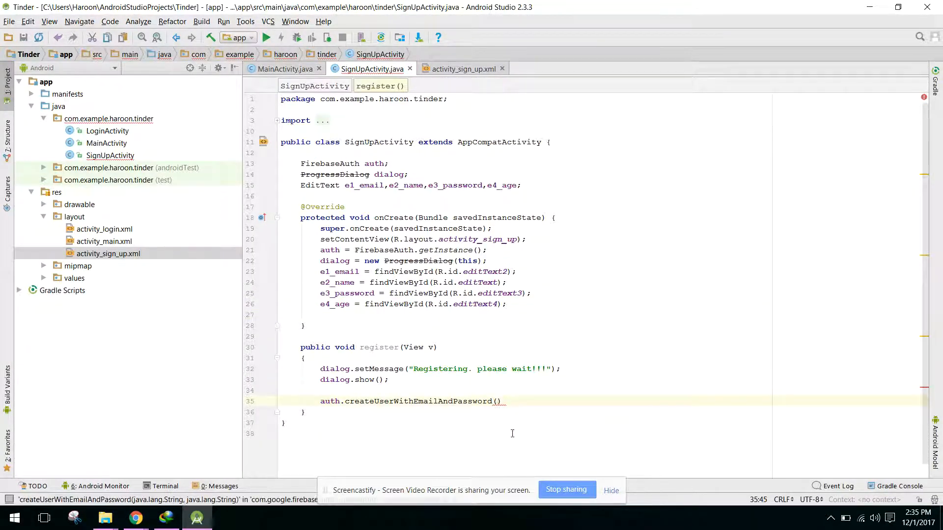
Pass e1_email and e3_password getText().toString() to createUserWithEmailAndPassword.
text(e)
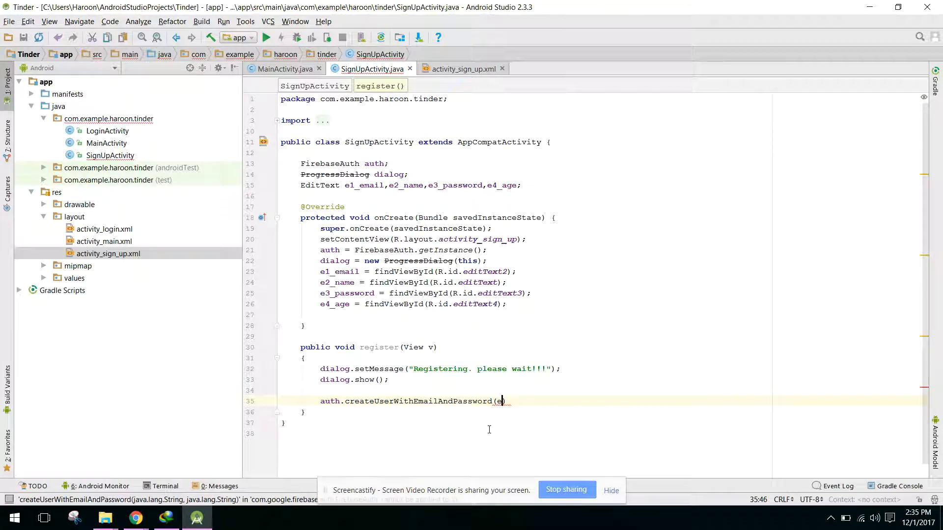
text(1_email.getText()
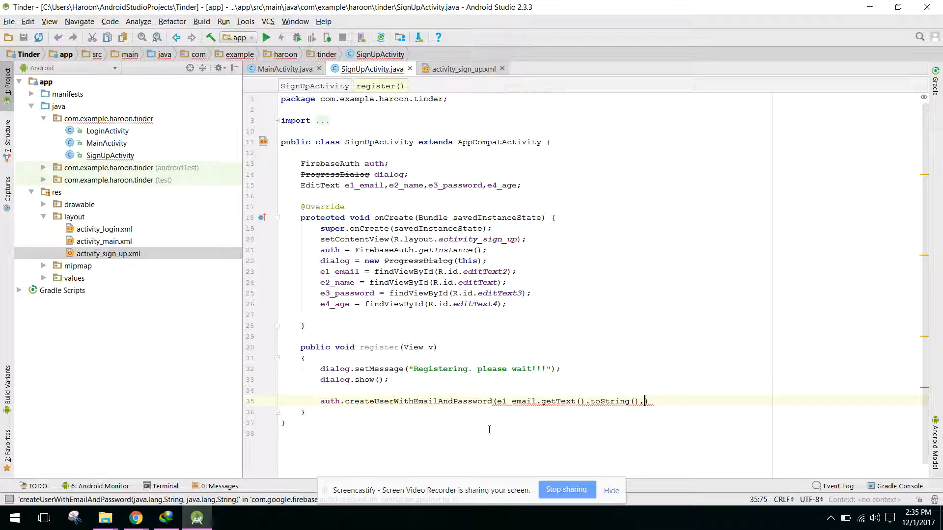
text(e)
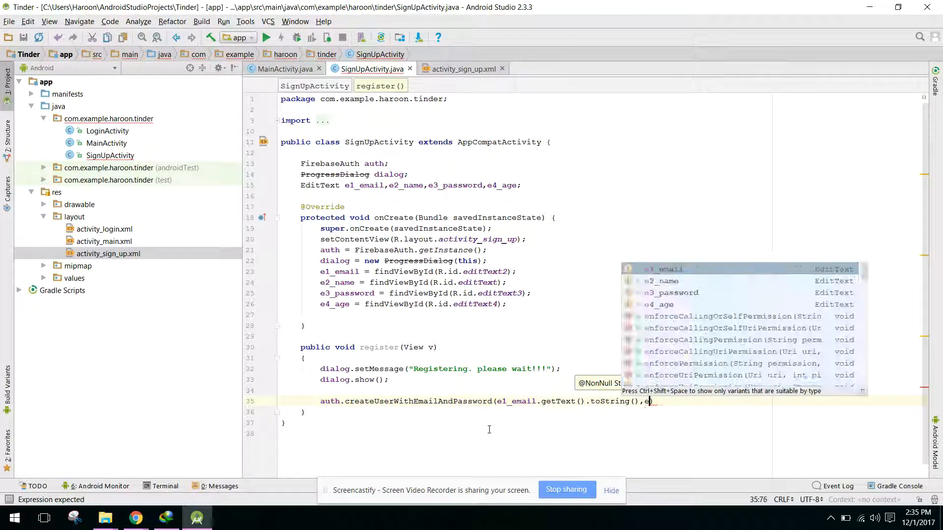
text(3_password.getText()
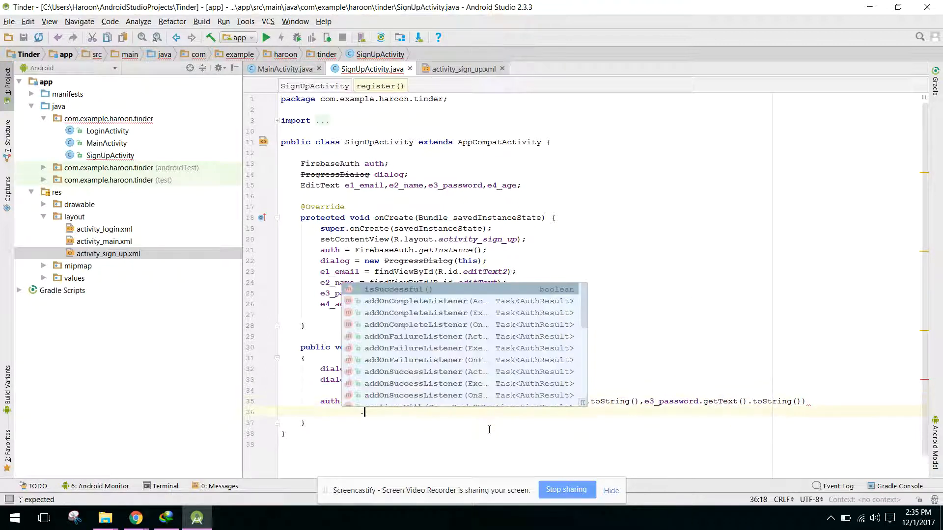
Chain addOnCompleteListener with an onComplete that checks if(task.isSuccessful()) and starts a toast.
text(addOnCompleteListener(new OnCompleteListener<AuthResult>() {)
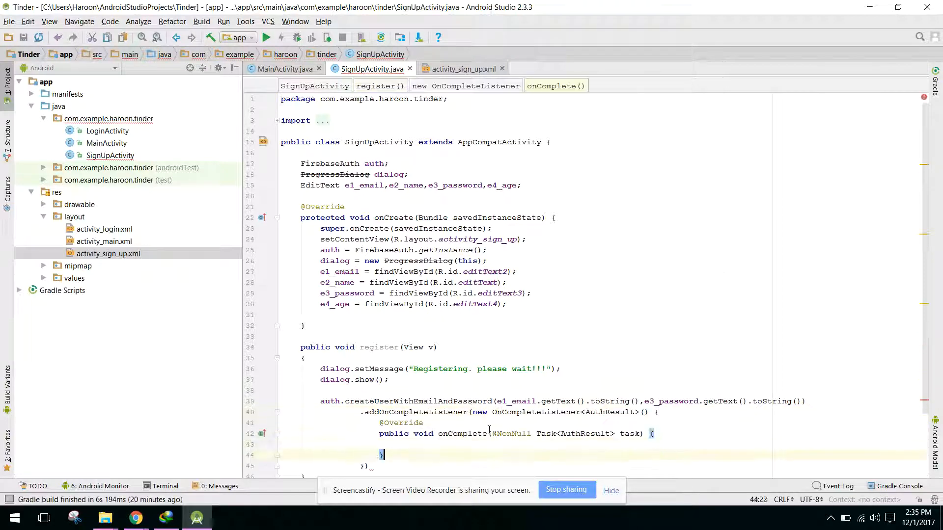
text(is)
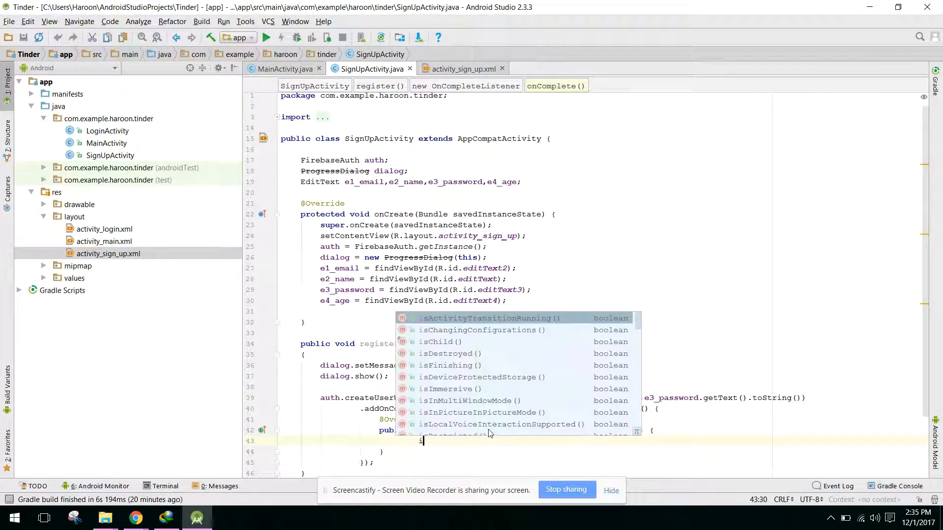
text(f(task.isSuccessful()
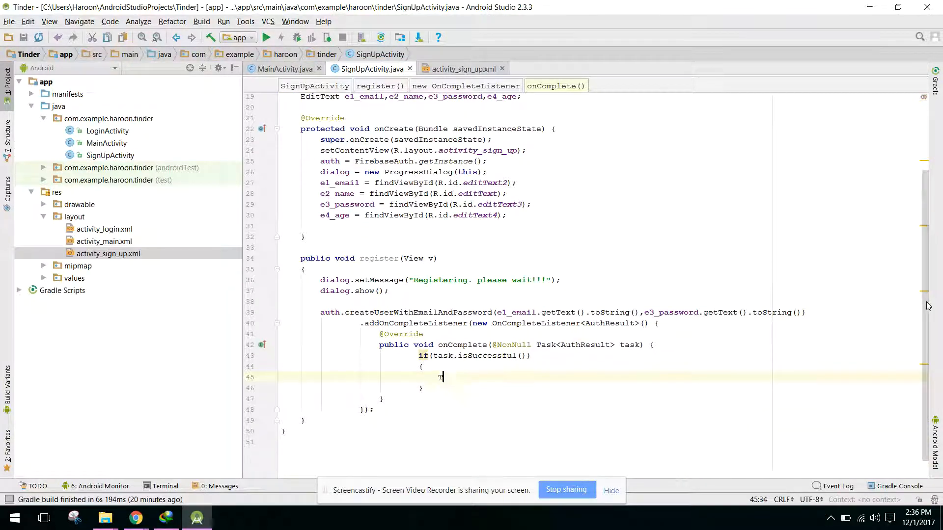
text(Toast.makeText(getA)
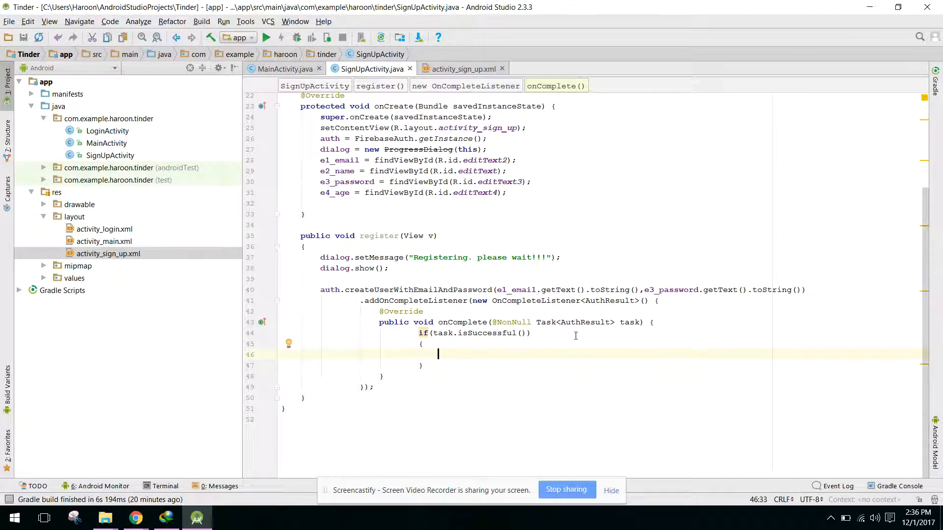
mouse_move(444, 357)
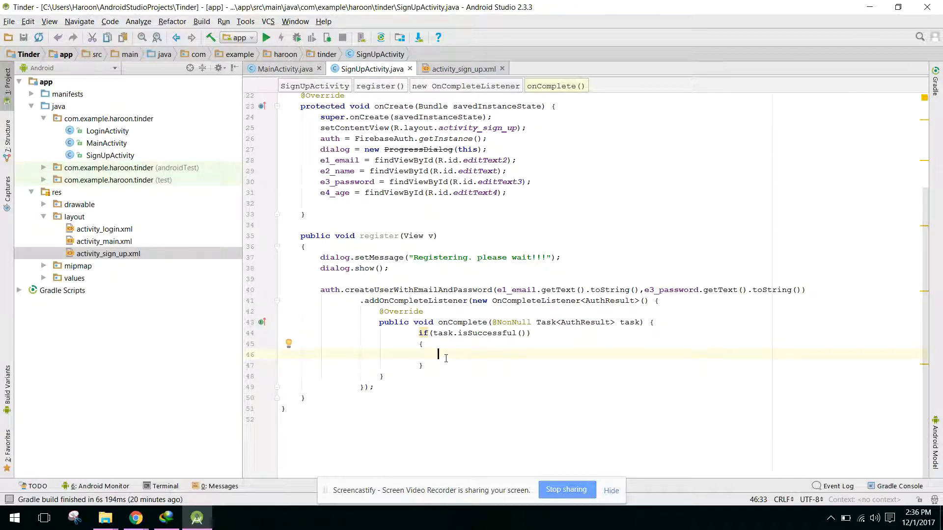
Toast "Registered successfully" with LENGTH_LONG inside the isSuccessful branch.
text(Toast.makeText(getApplicationContext(),)
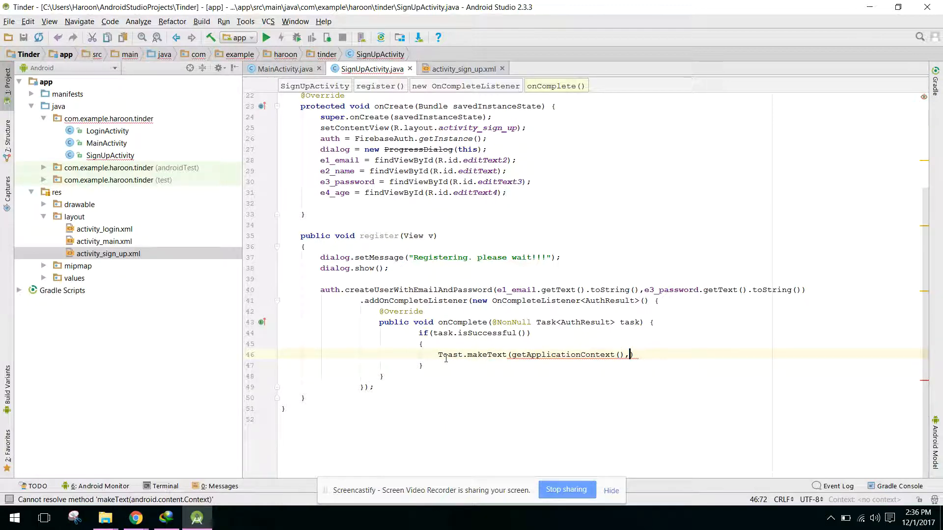
text(")
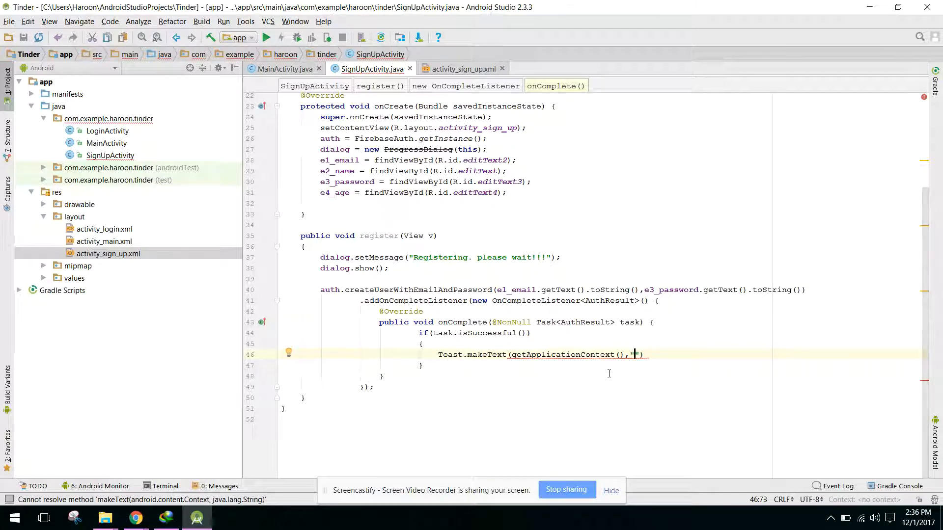
mouse_move(620, 374)
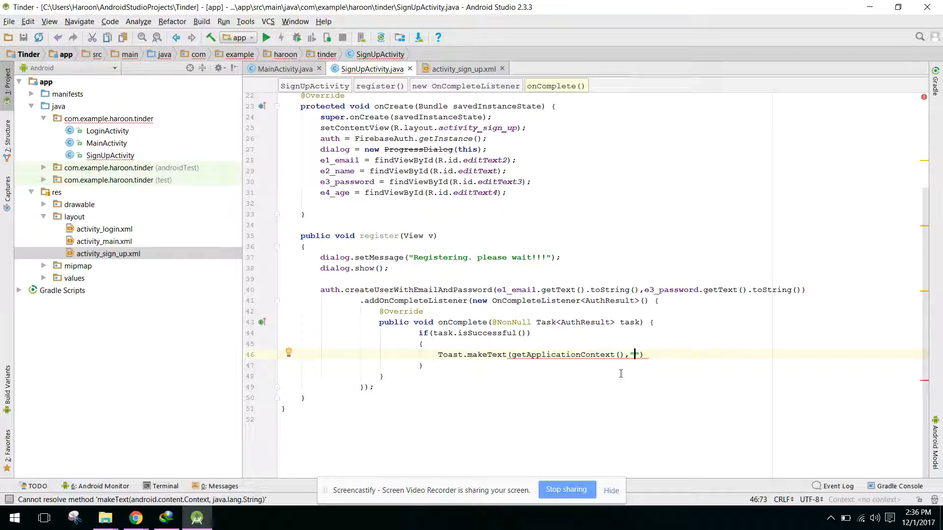
text(Registered successfully)
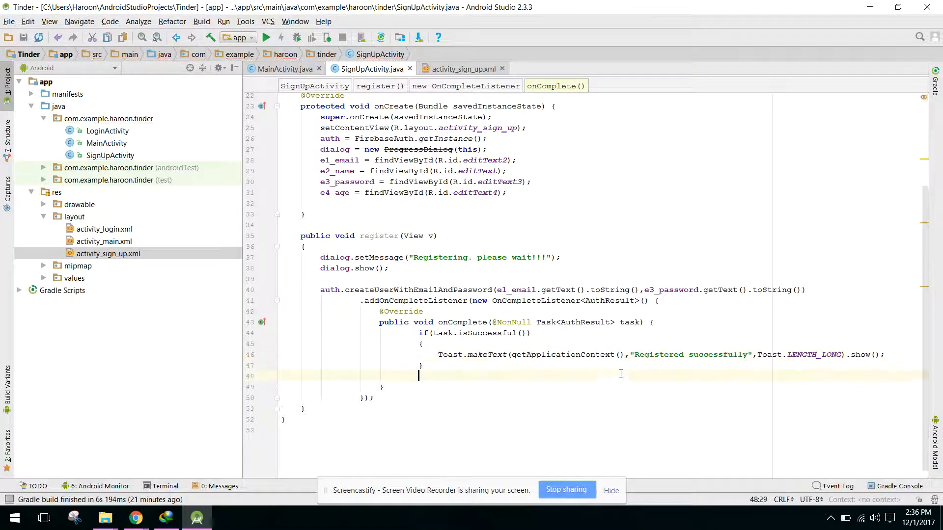
Add an else branch toasting "Could not register user" and begin a dialog call.
text(Toast.makeText(getApplicationContext(),)
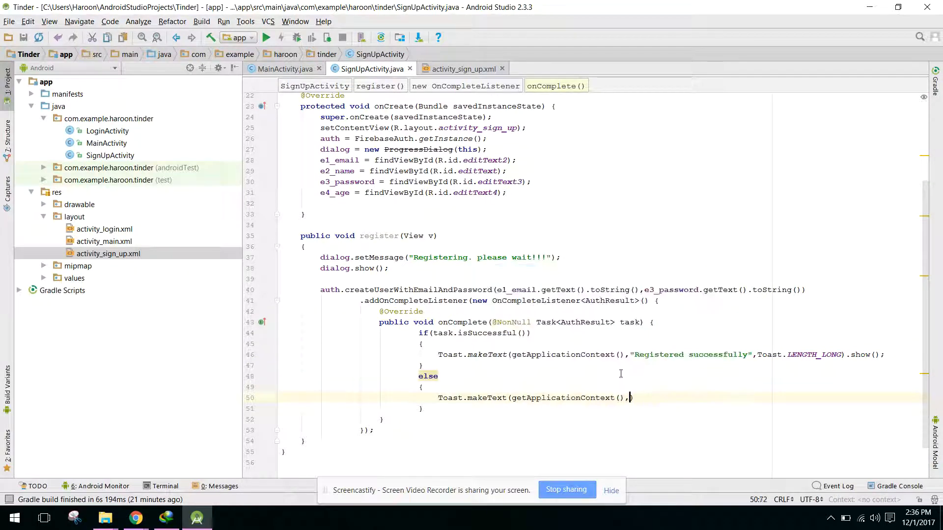
text("Could not register user",Toast.LENGTH_LONG)
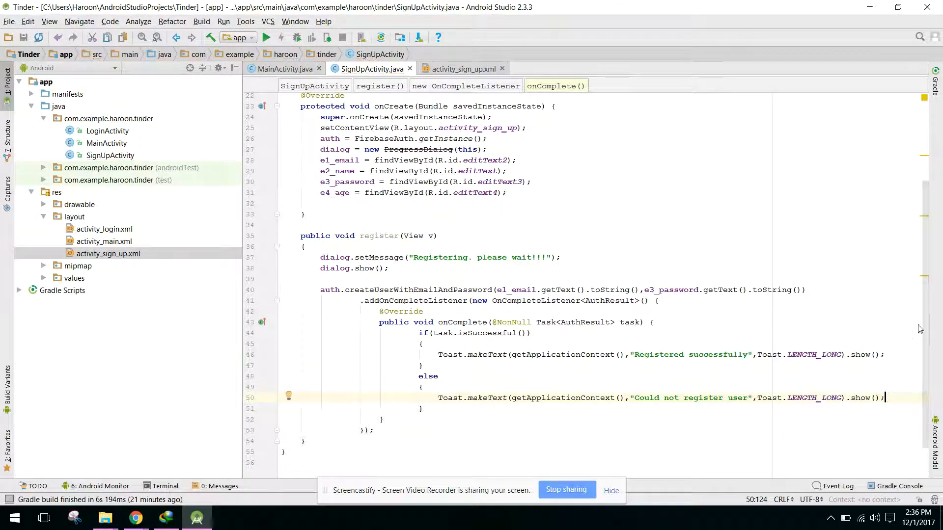
scroll(down, 3)
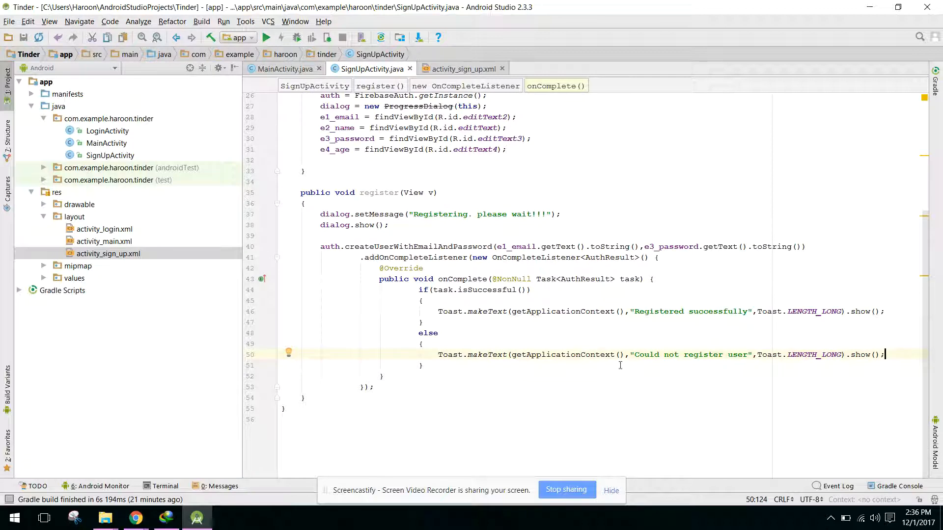
text(dialog.)
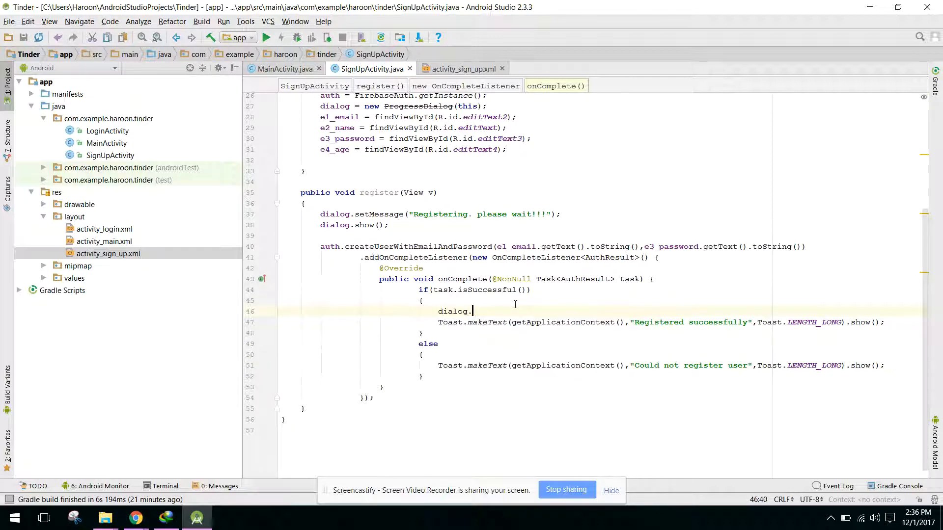
Call dialog.dismiss() in both the success and failure branches, then return to MainActivity.java.
text(dismiss();)
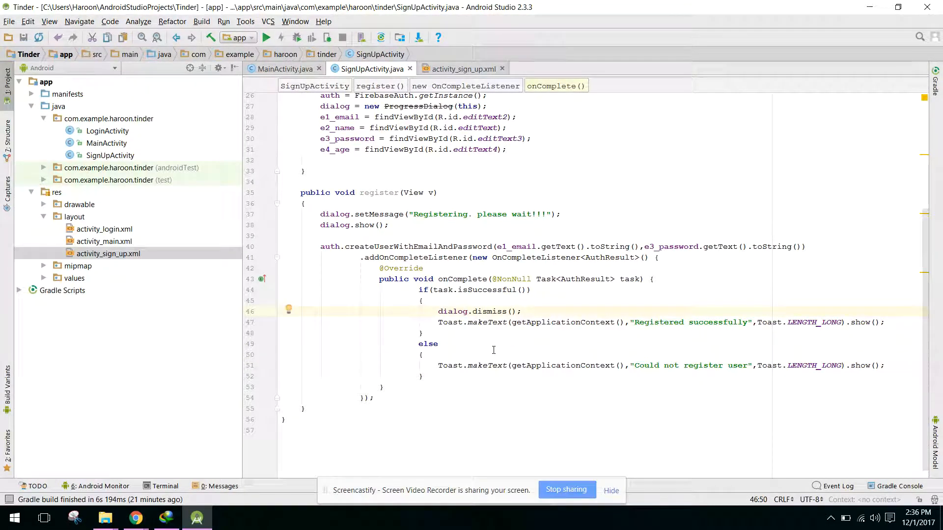
text(dialog.di)
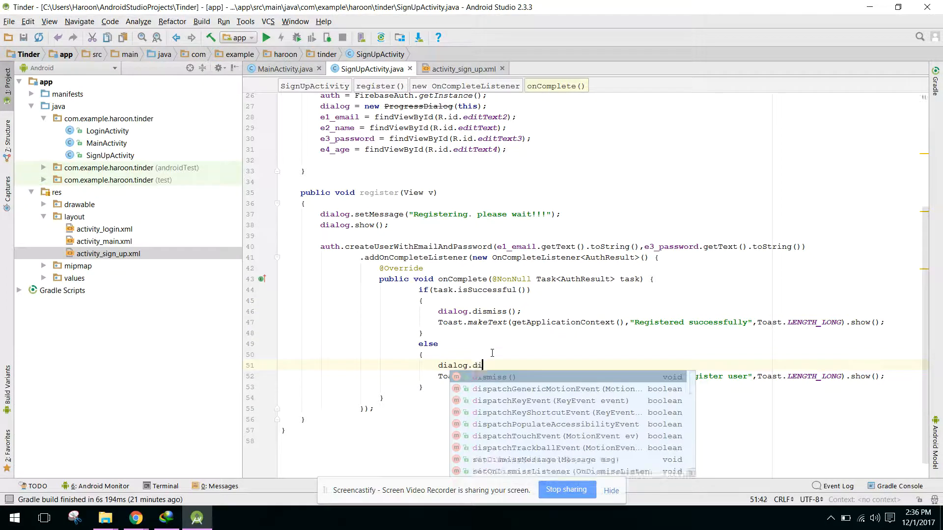
click(494, 376)
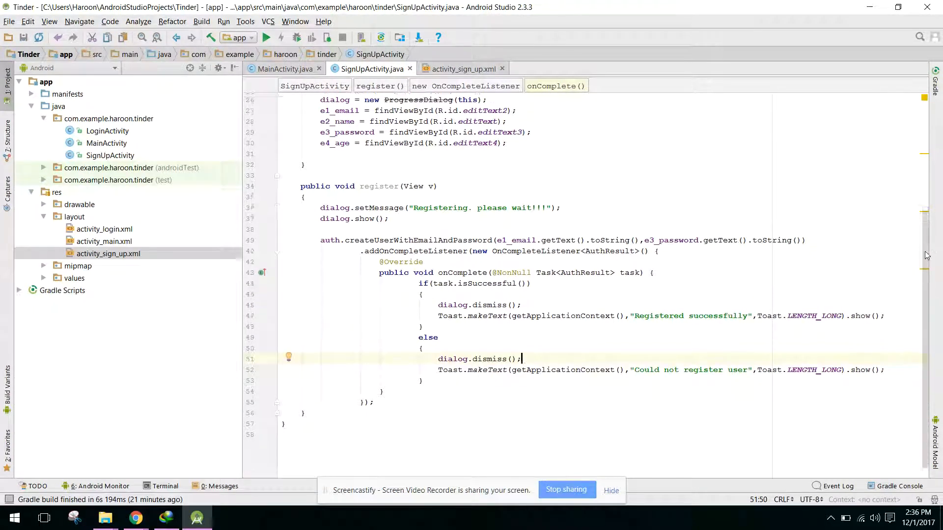
click(283, 69)
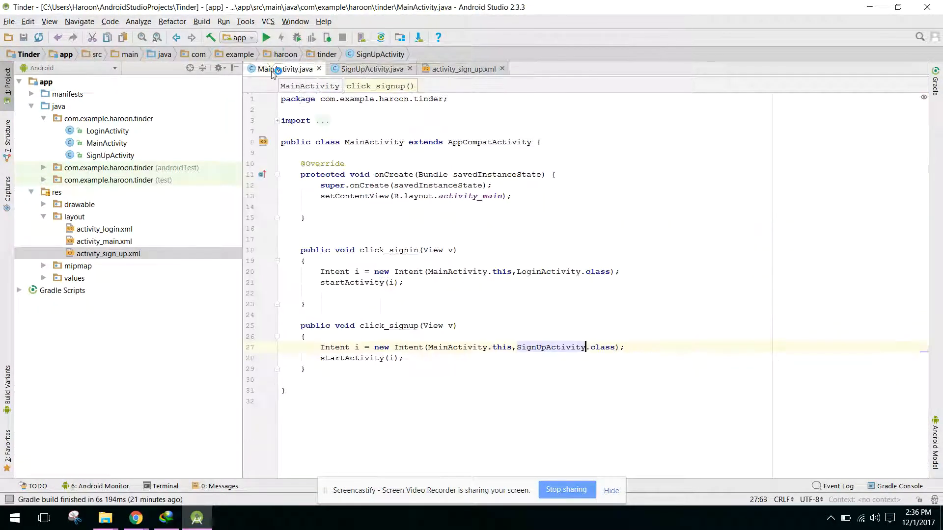